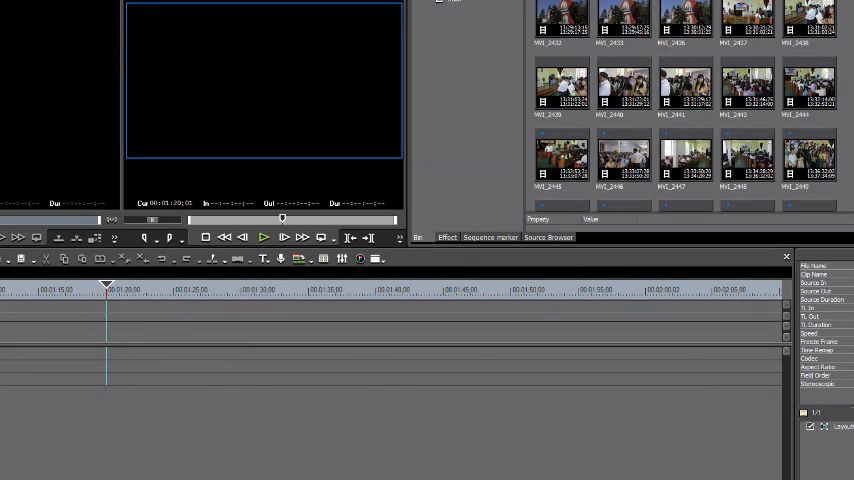
pyautogui.moveTo(560, 396)
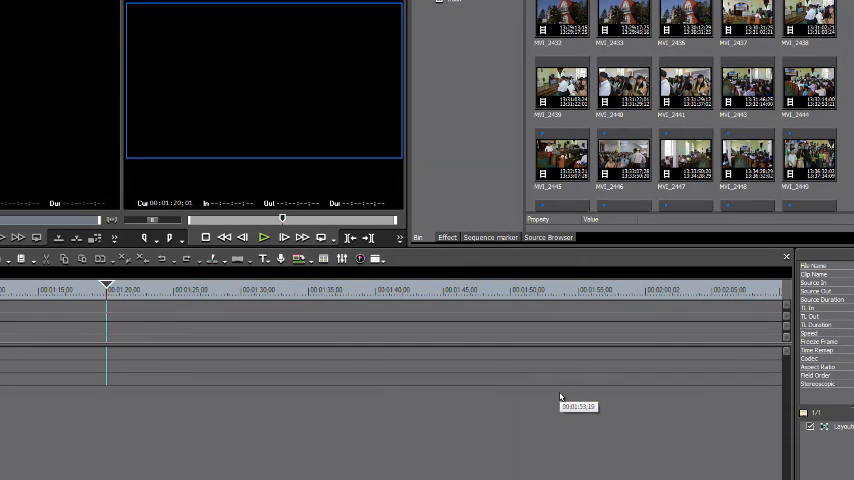
pyautogui.moveTo(622, 416)
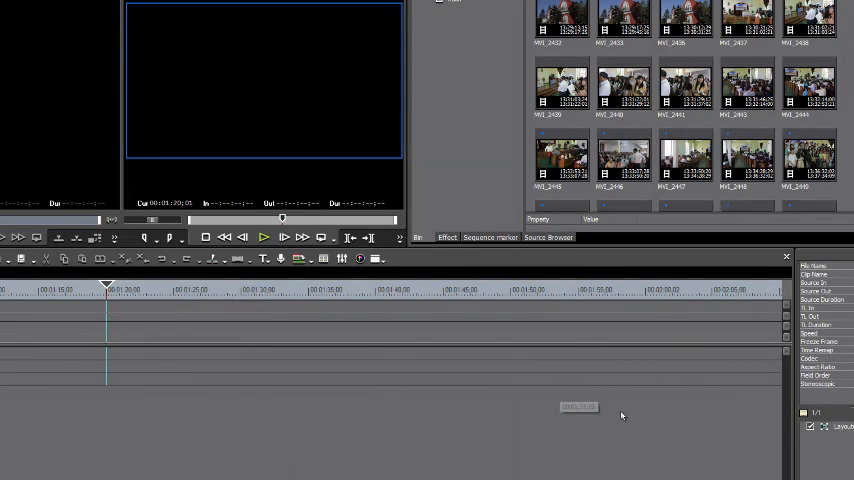
pyautogui.moveTo(622, 416)
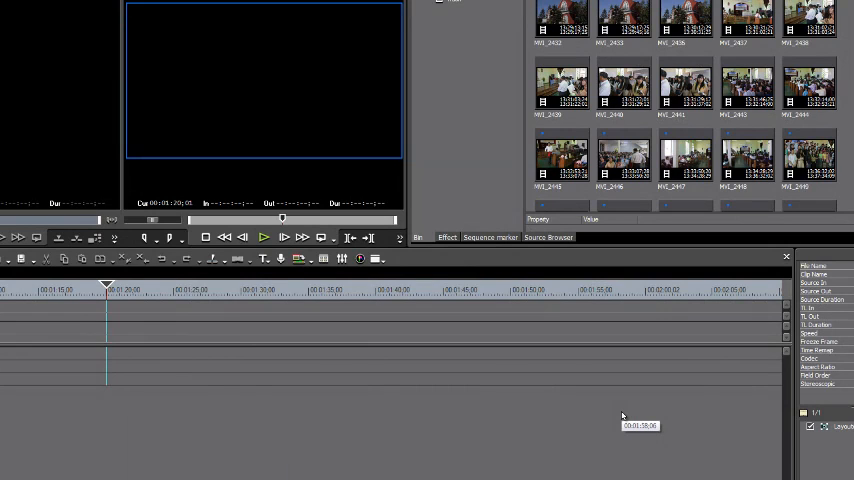
pyautogui.moveTo(540, 440)
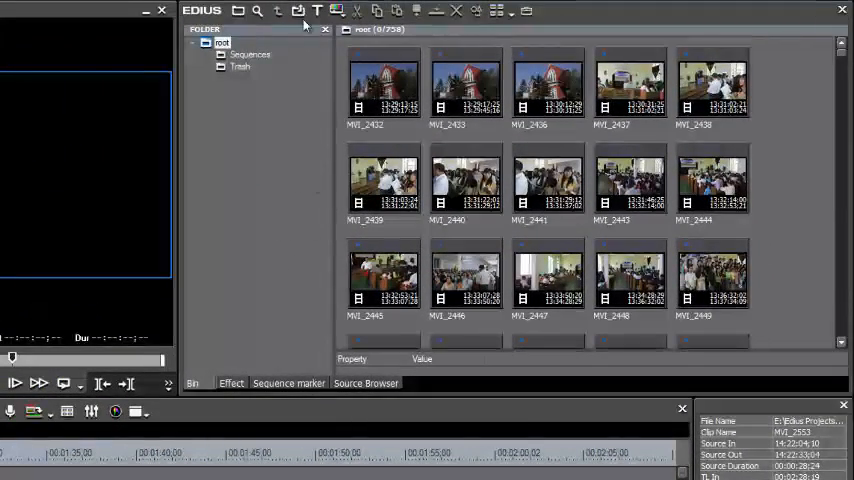
pyautogui.moveTo(298, 12)
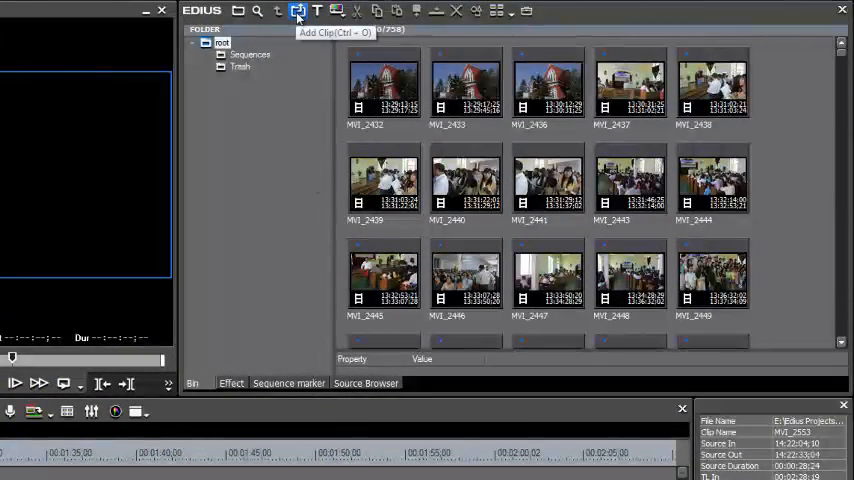
# - Start adding a clip to the bin and list the computer's drives in the Look in dropdown
pyautogui.click(298, 12)
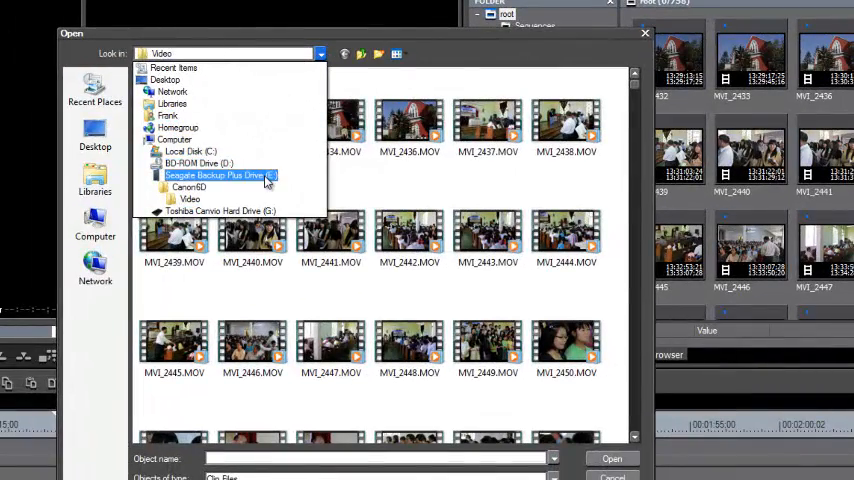
pyautogui.click(220, 176)
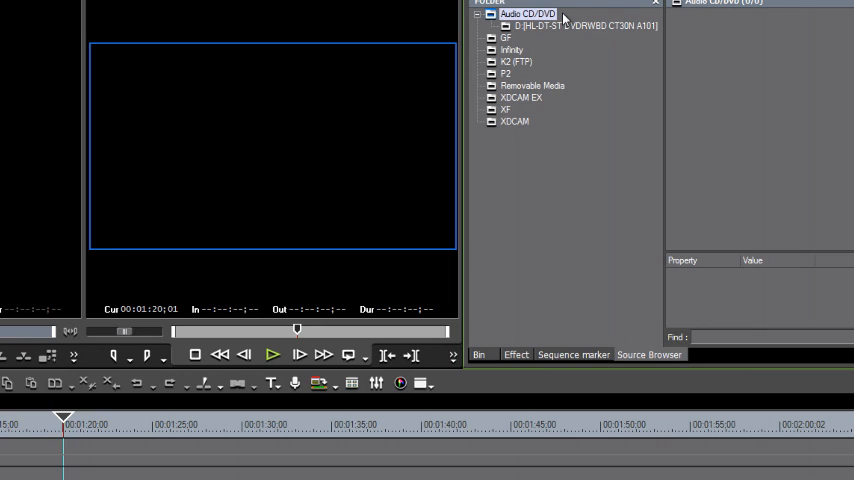
pyautogui.moveTo(580, 18)
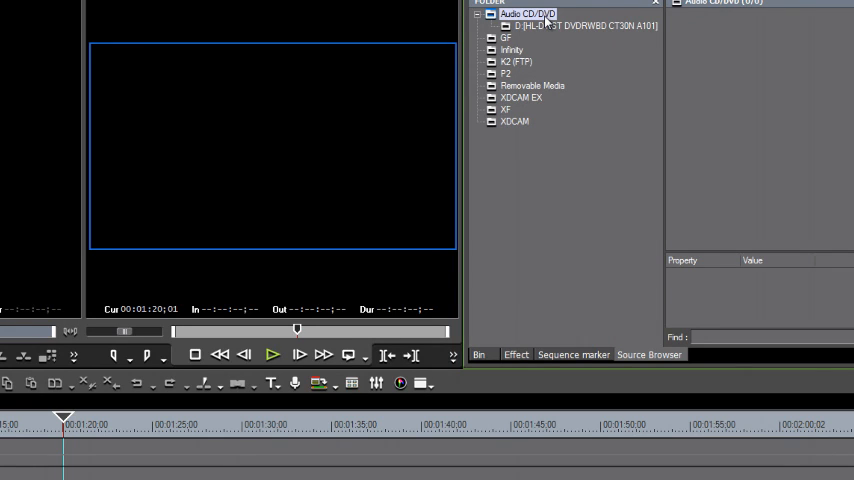
pyautogui.moveTo(544, 22)
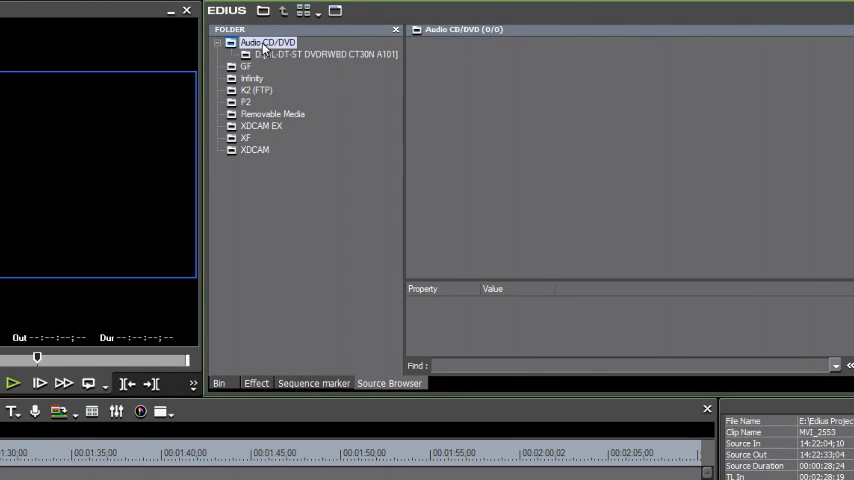
pyautogui.moveTo(300, 62)
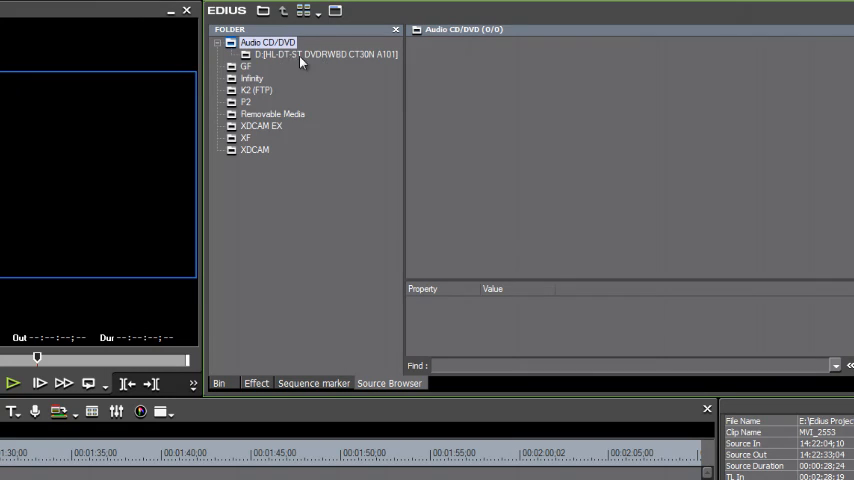
pyautogui.moveTo(350, 264)
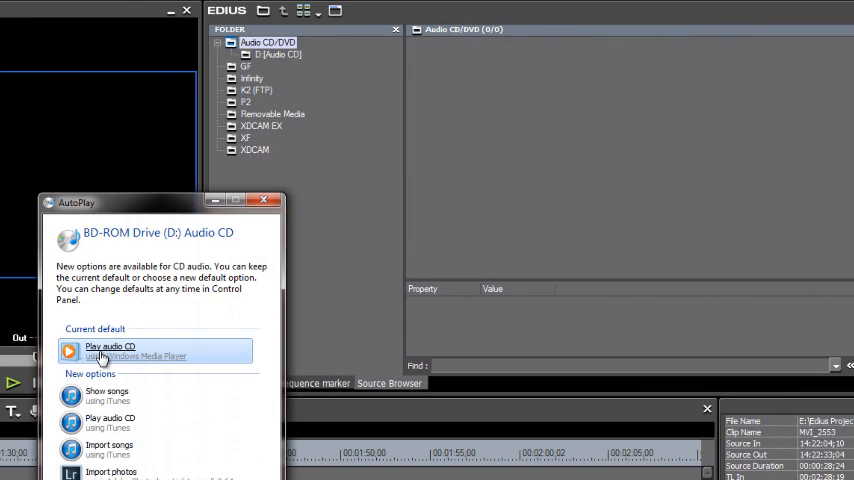
pyautogui.moveTo(284, 218)
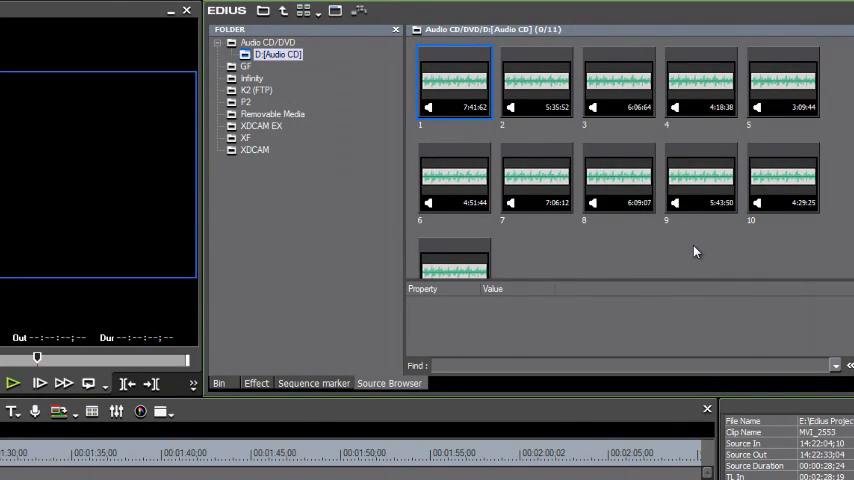
pyautogui.moveTo(798, 250)
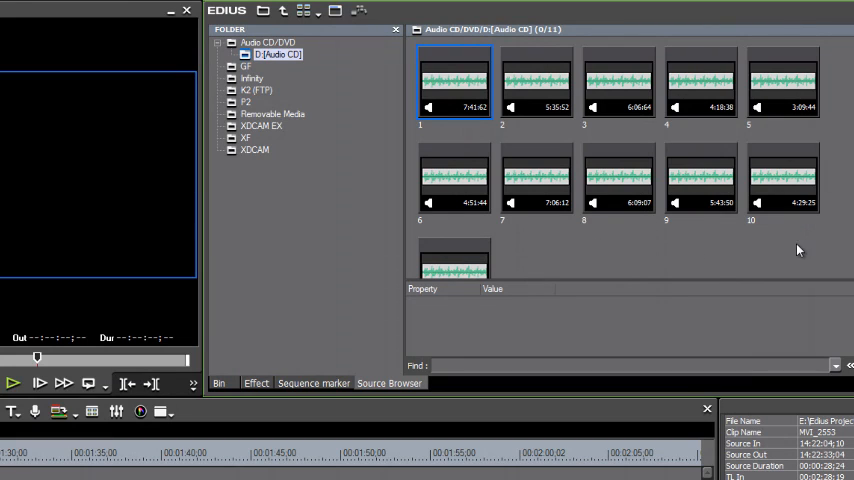
pyautogui.moveTo(704, 258)
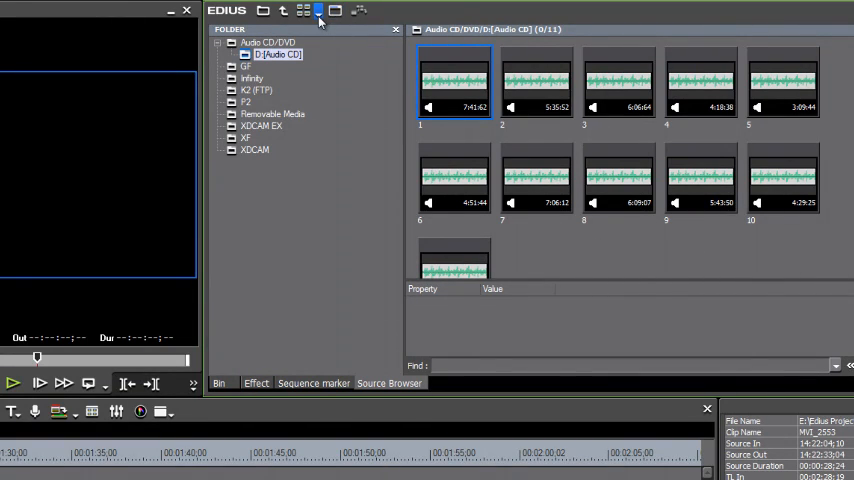
# - Show the CD tracks as Detail Text (Small), then as Detail Text (Large)
pyautogui.click(318, 12)
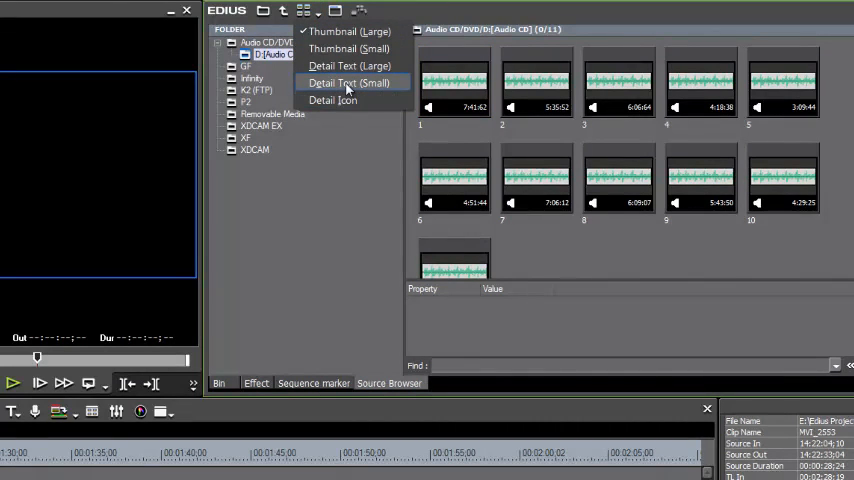
pyautogui.click(348, 84)
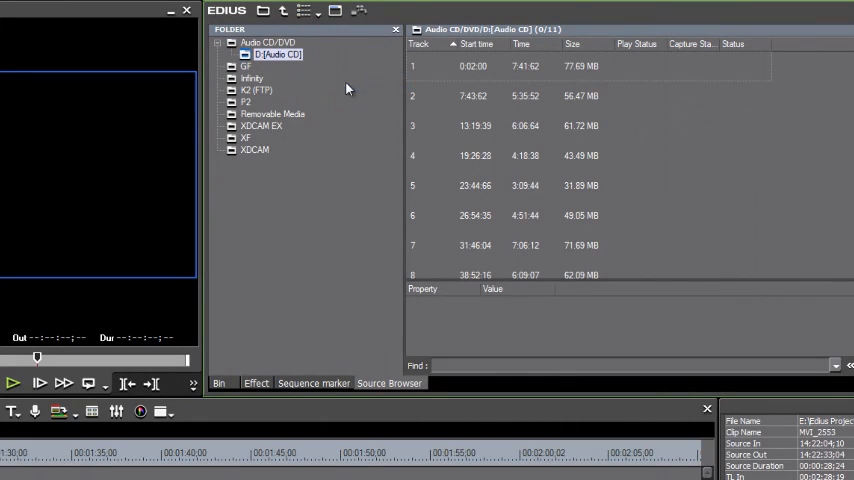
pyautogui.click(304, 12)
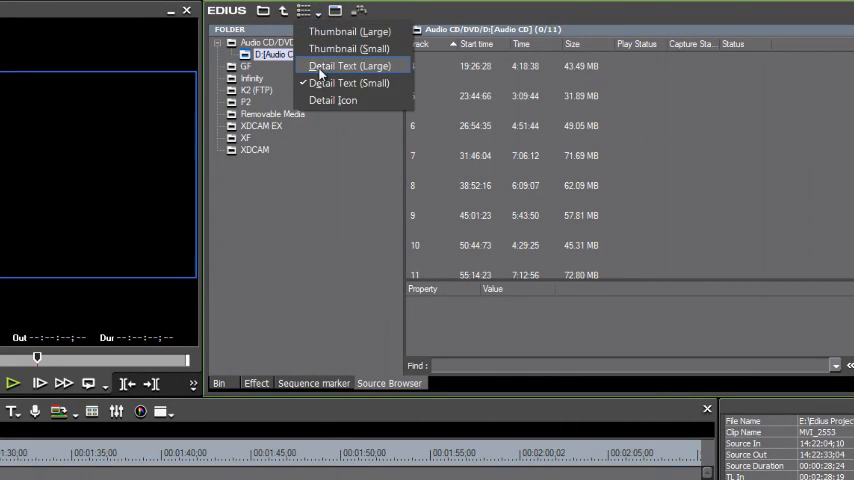
pyautogui.click(348, 66)
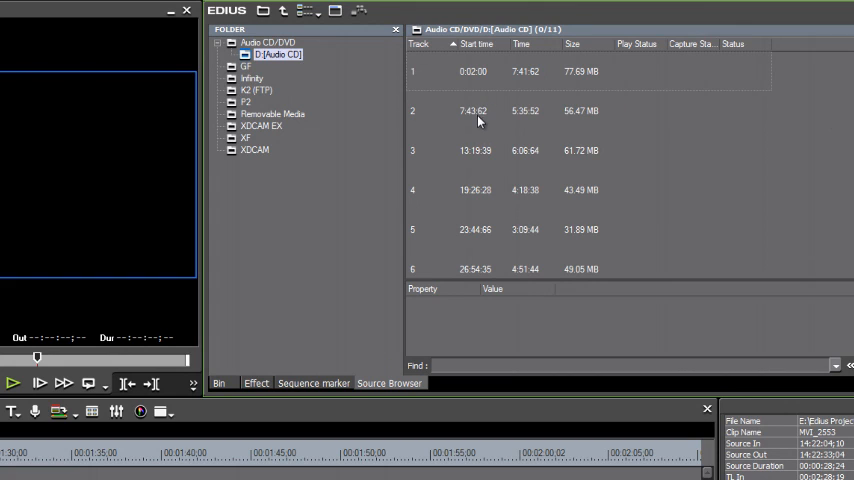
# - Play track 2 from its right-click menu, then stop the playback
pyautogui.rightClick(478, 112)
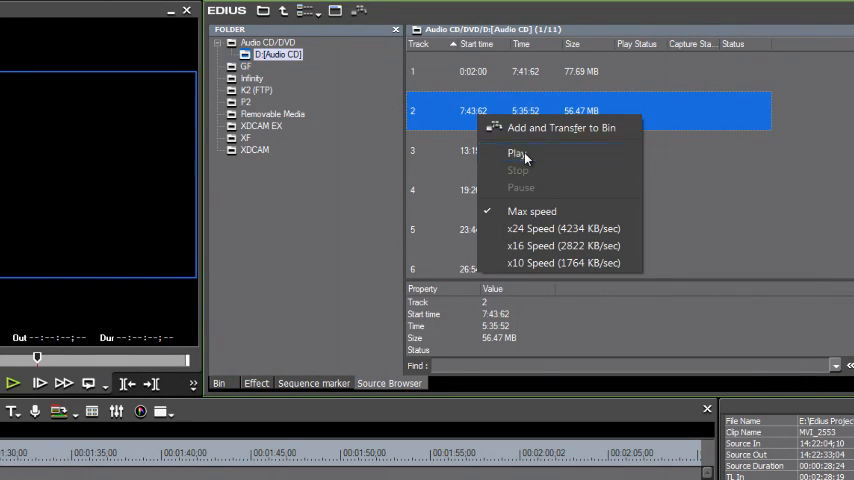
pyautogui.click(516, 152)
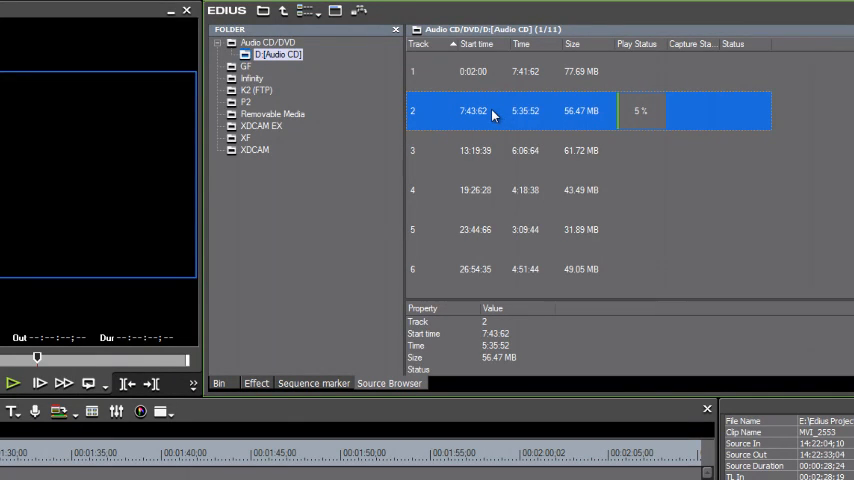
pyautogui.rightClick(490, 112)
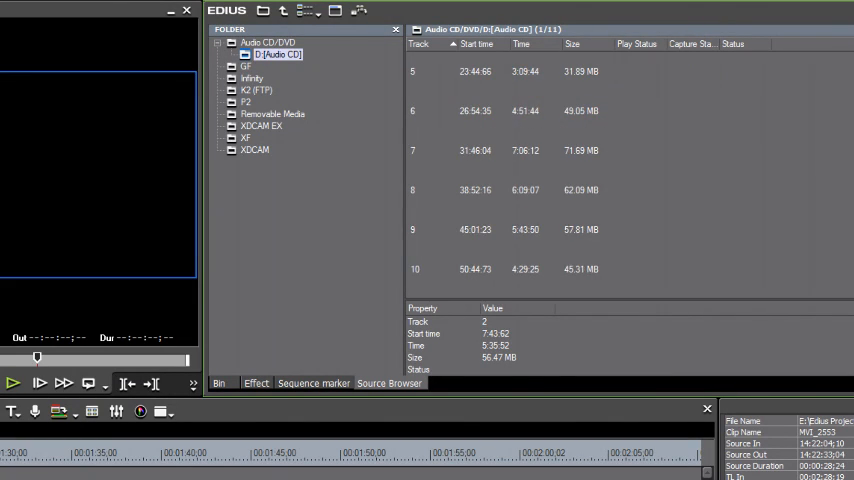
pyautogui.scroll(3)
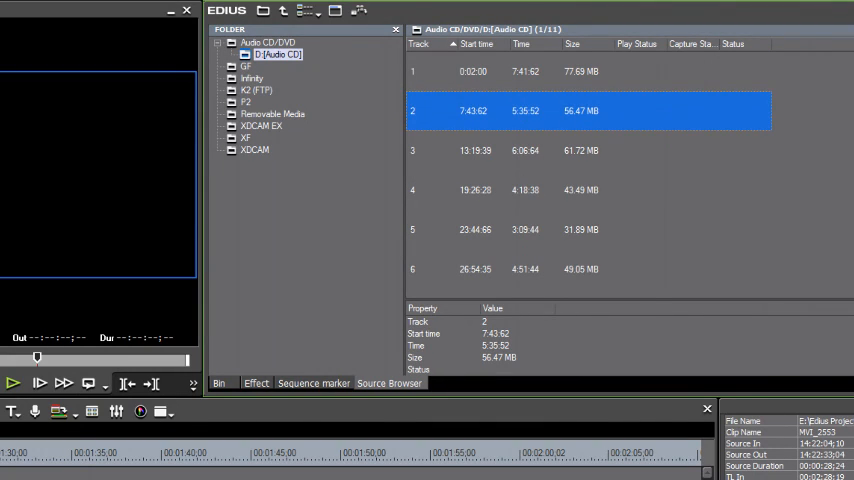
pyautogui.moveTo(448, 86)
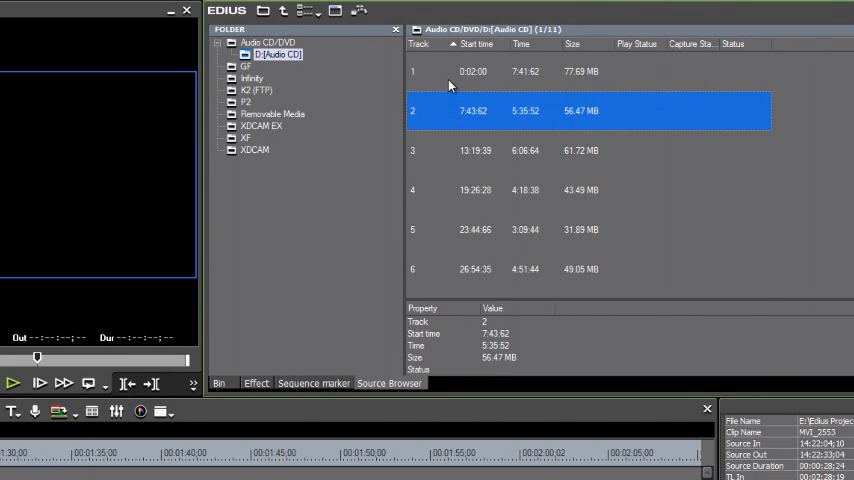
# - Select CD tracks 1, 3 and 6 and capture them to the bin until each reaches 100%
pyautogui.click(472, 72)
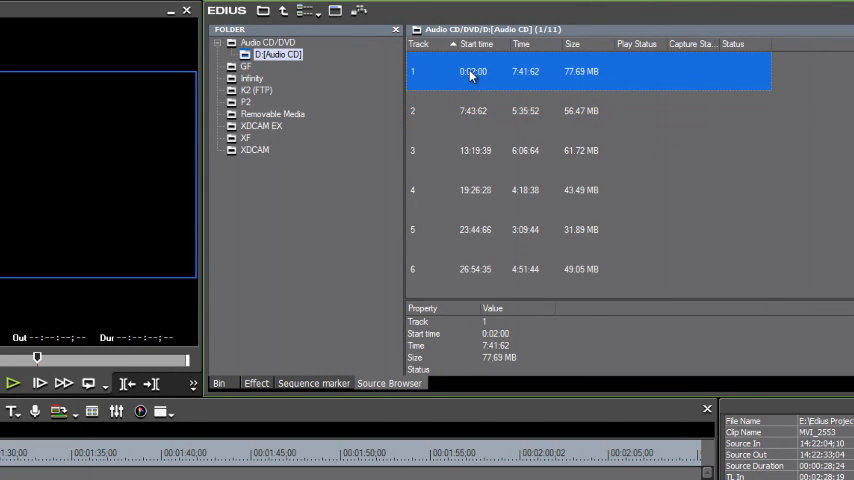
pyautogui.click(474, 150)
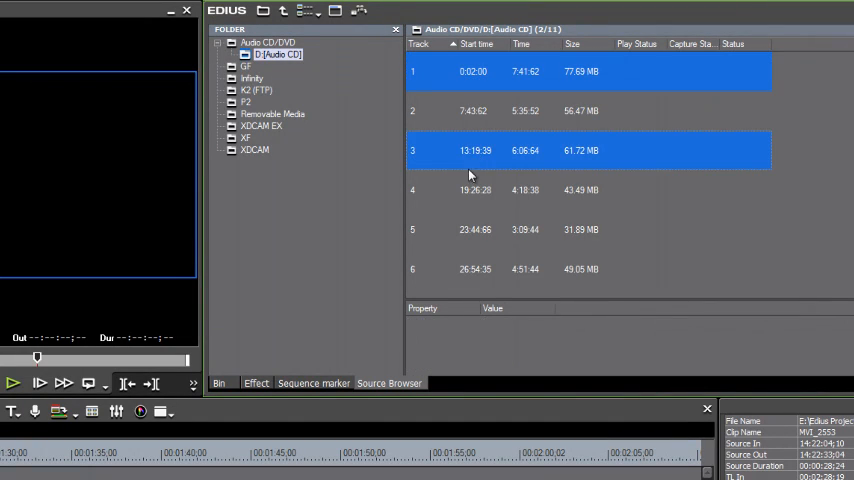
pyautogui.click(492, 268)
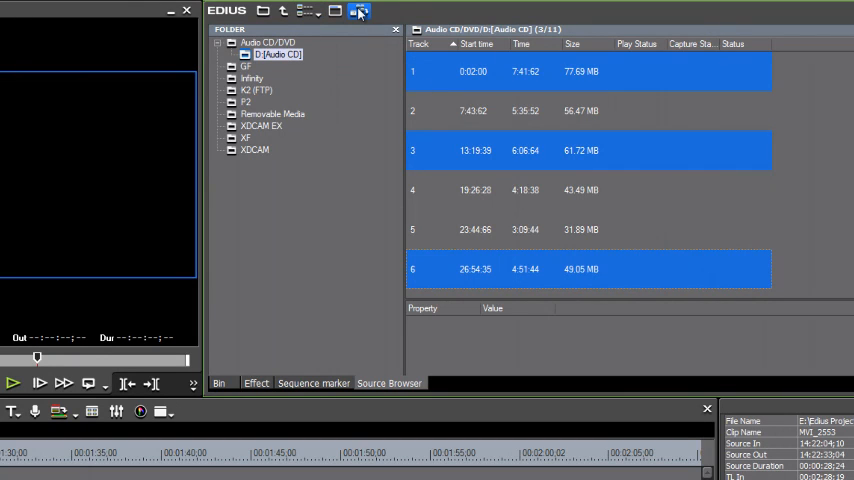
pyautogui.moveTo(360, 12)
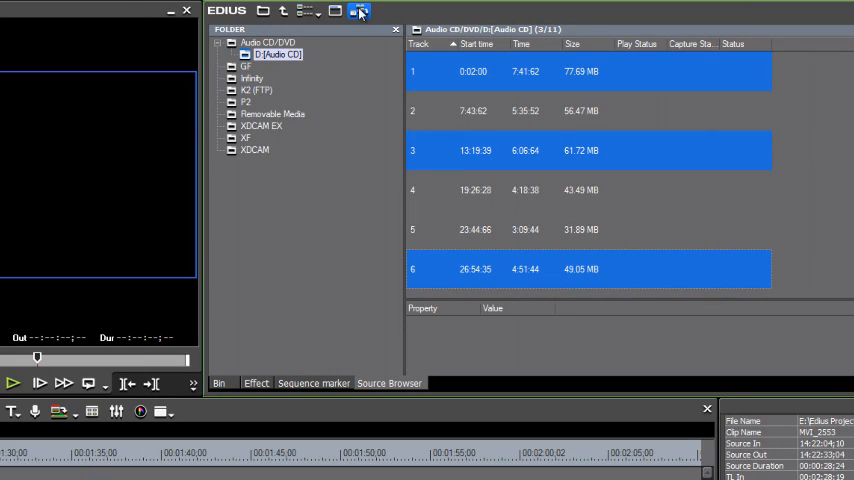
pyautogui.click(360, 10)
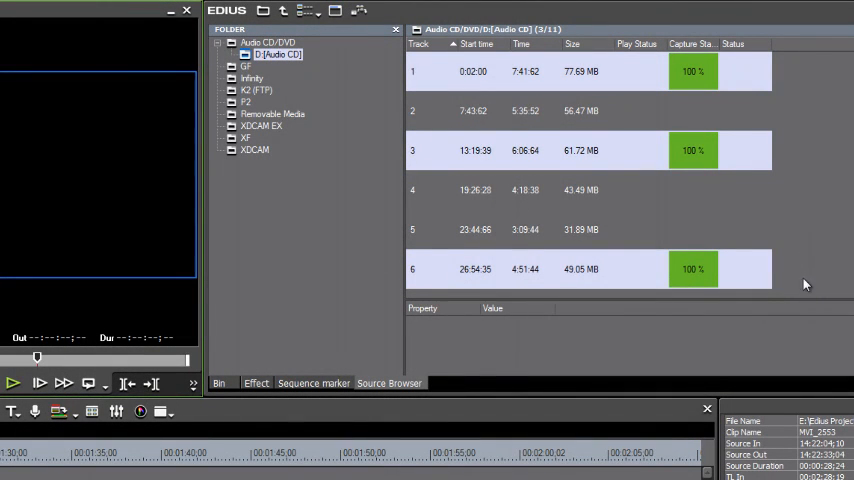
# - Create a new folder named Music under the bin root
pyautogui.scroll(-3)
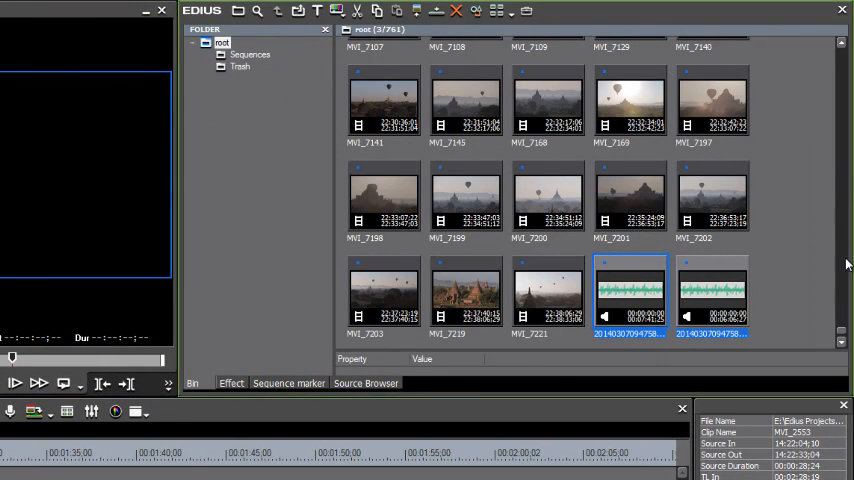
pyautogui.scroll(-3)
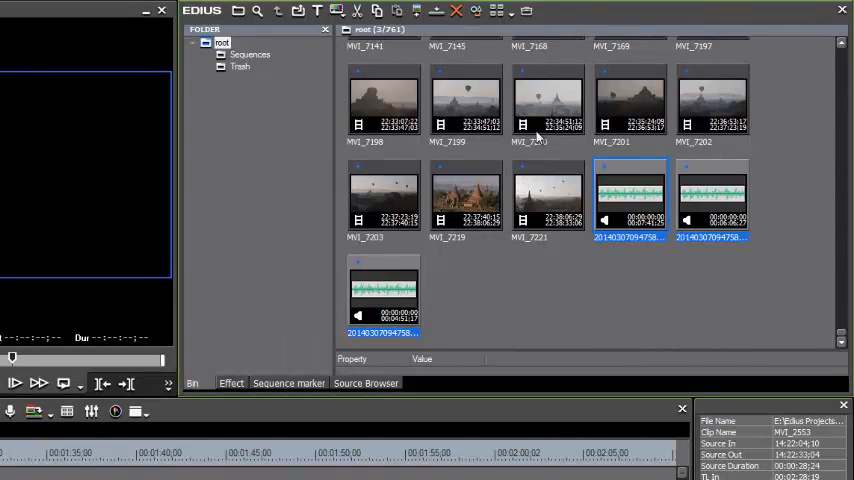
pyautogui.moveTo(284, 140)
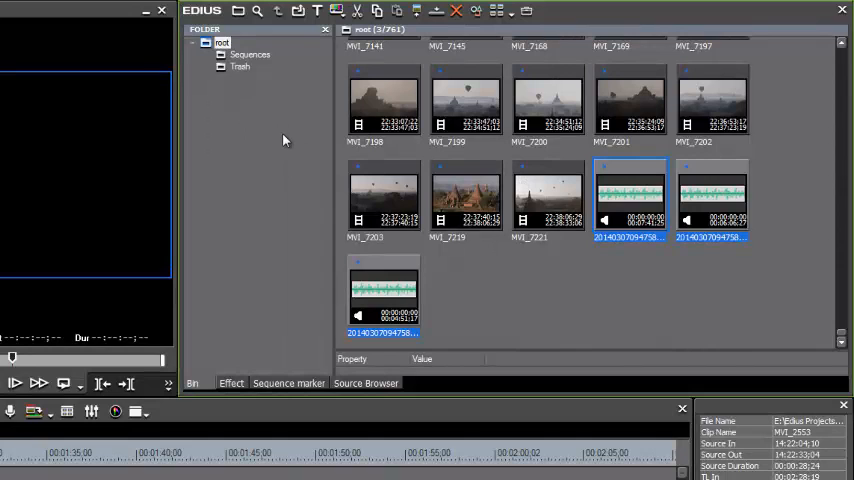
pyautogui.rightClick(222, 44)
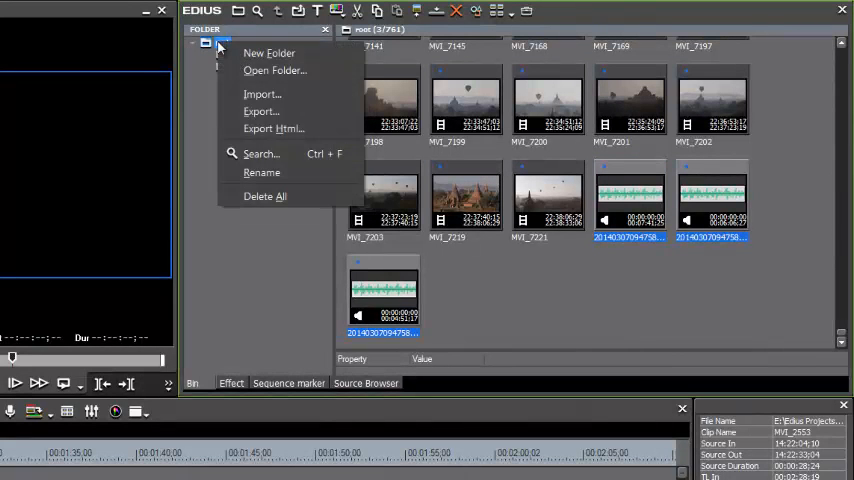
pyautogui.moveTo(268, 52)
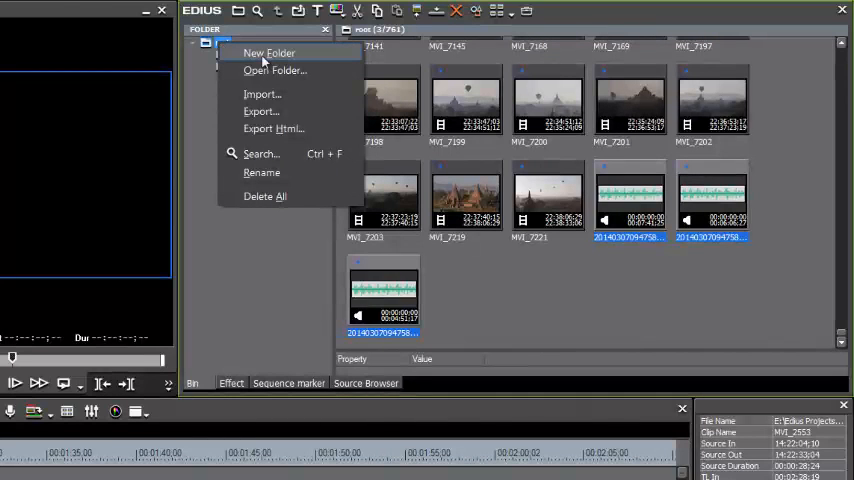
pyautogui.click(268, 52)
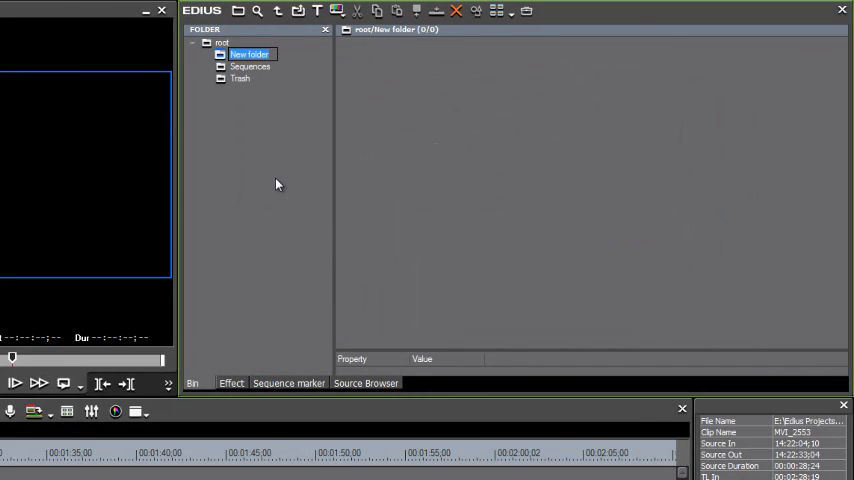
pyautogui.write('Music')
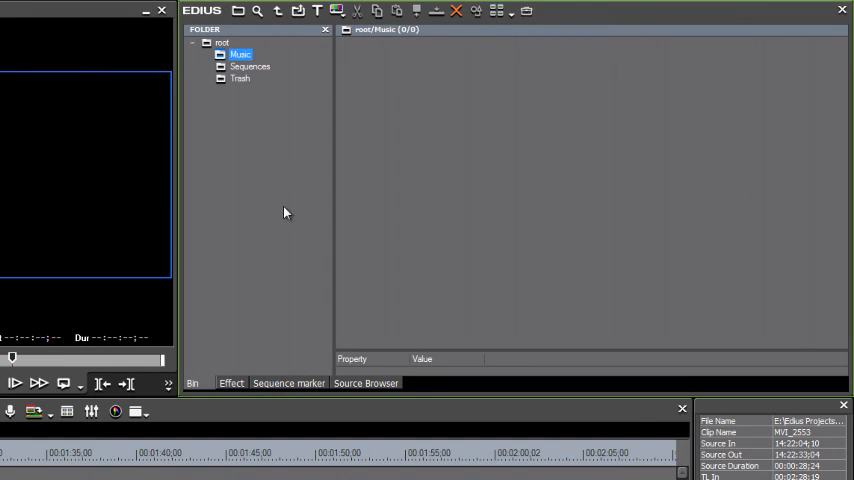
# - Add a subfolder inside Music and rename it 'Music from CDs'
pyautogui.rightClick(238, 54)
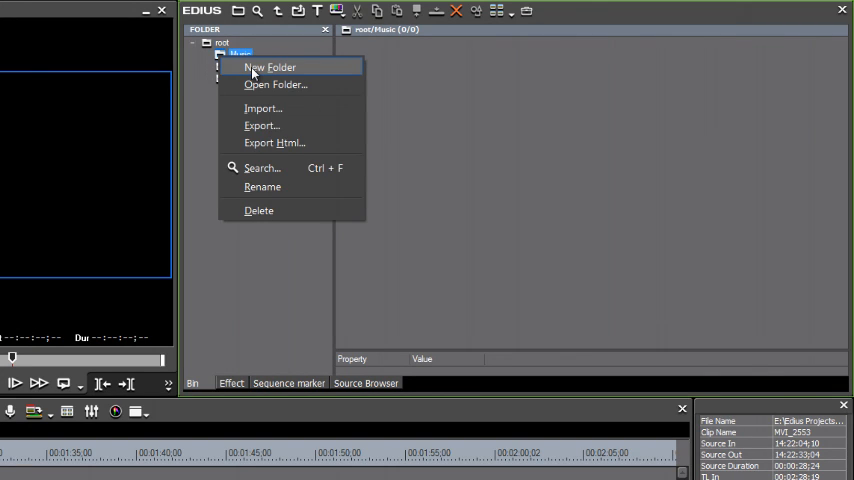
pyautogui.click(268, 68)
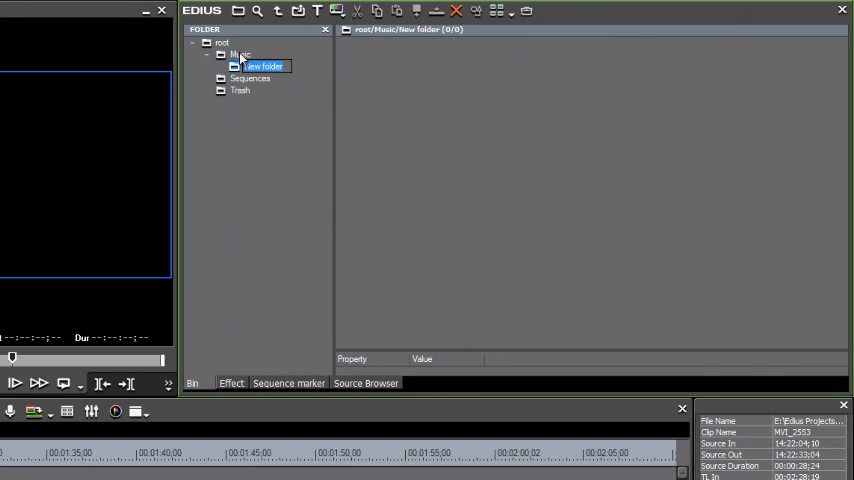
pyautogui.rightClick(240, 56)
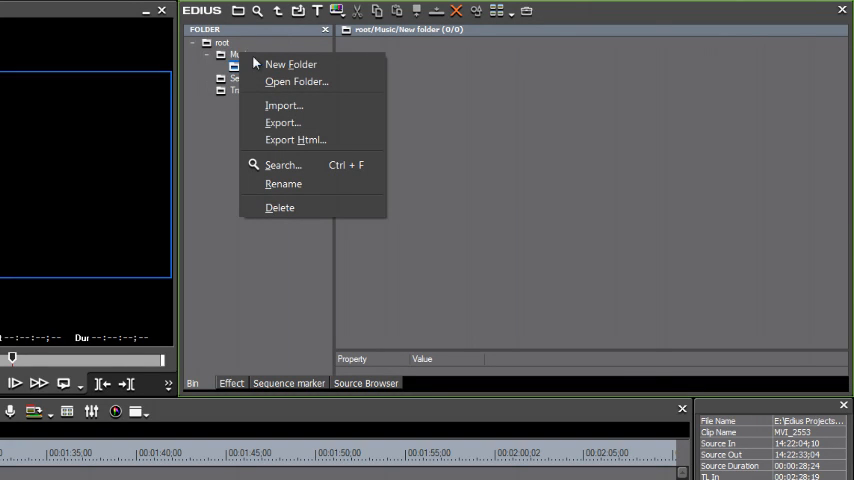
pyautogui.click(292, 64)
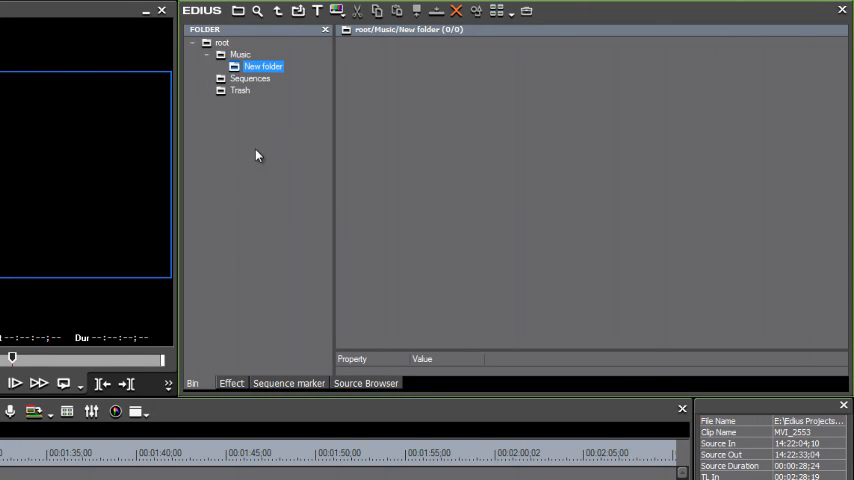
pyautogui.click(264, 66)
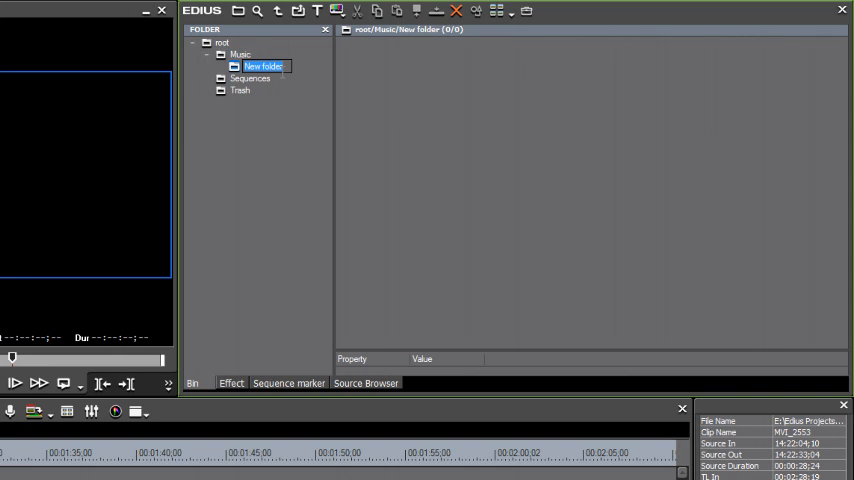
pyautogui.write('Music from CDs')
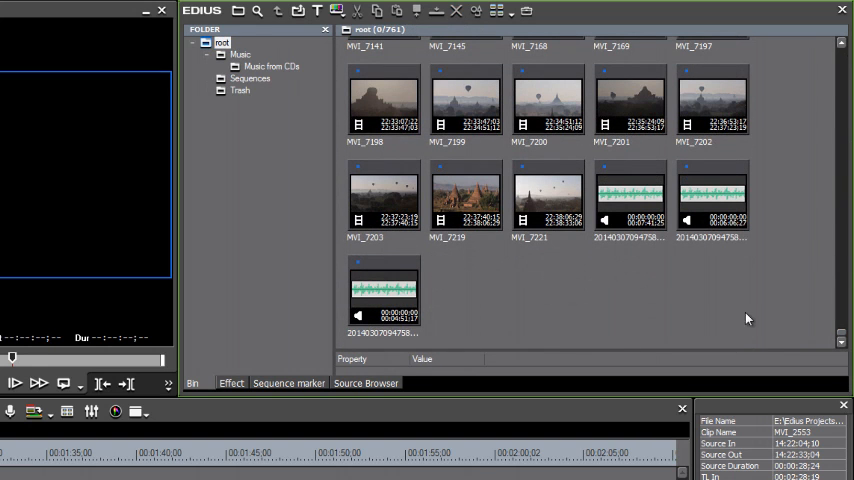
# - Drag the three ripped audio clips into Music from CDs and view them there
pyautogui.click(630, 196)
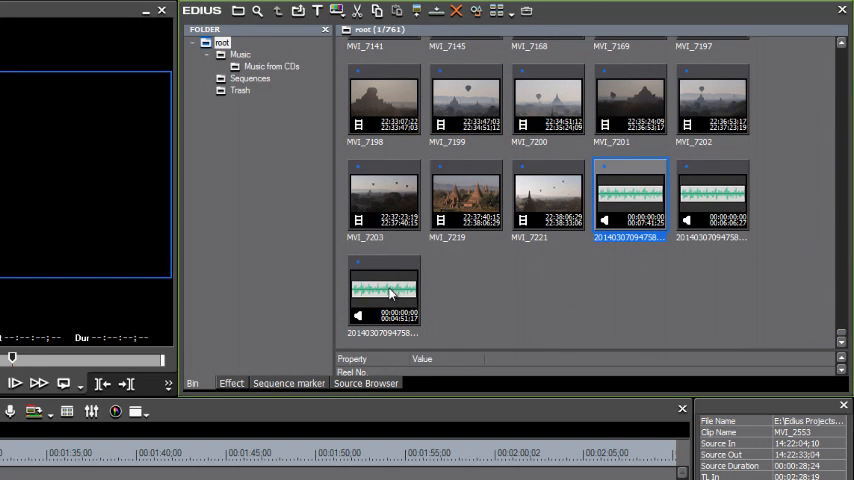
pyautogui.click(384, 290)
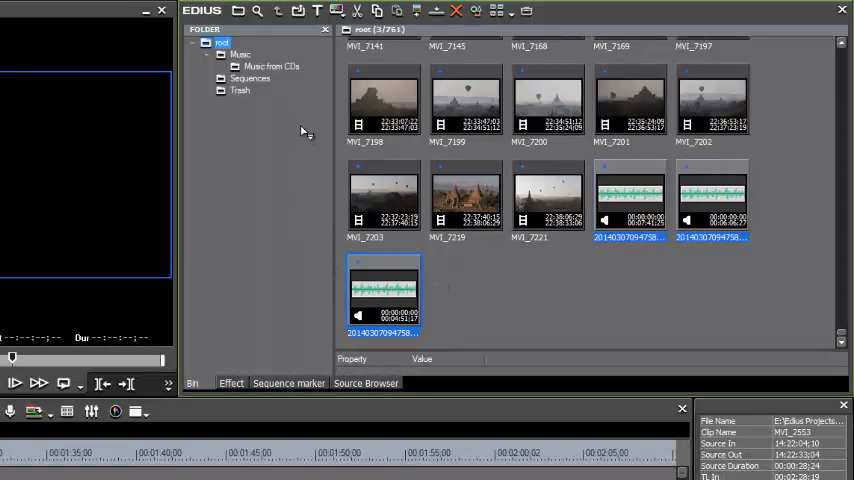
pyautogui.click(270, 66)
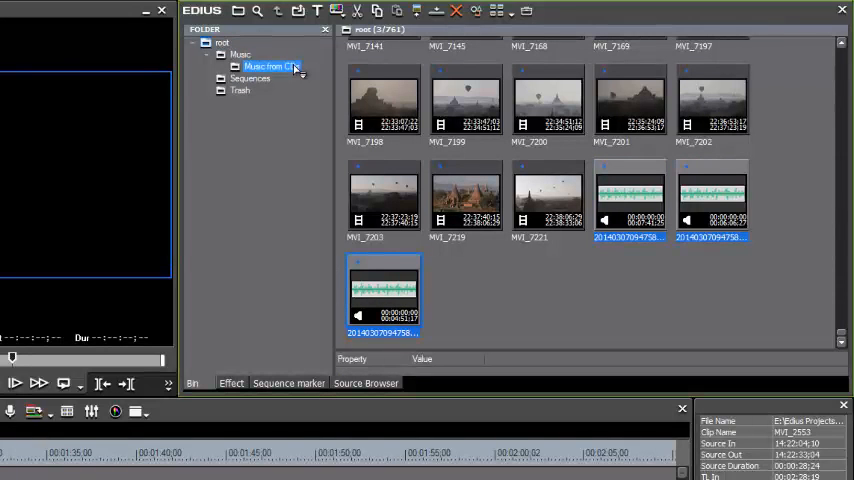
pyautogui.click(222, 44)
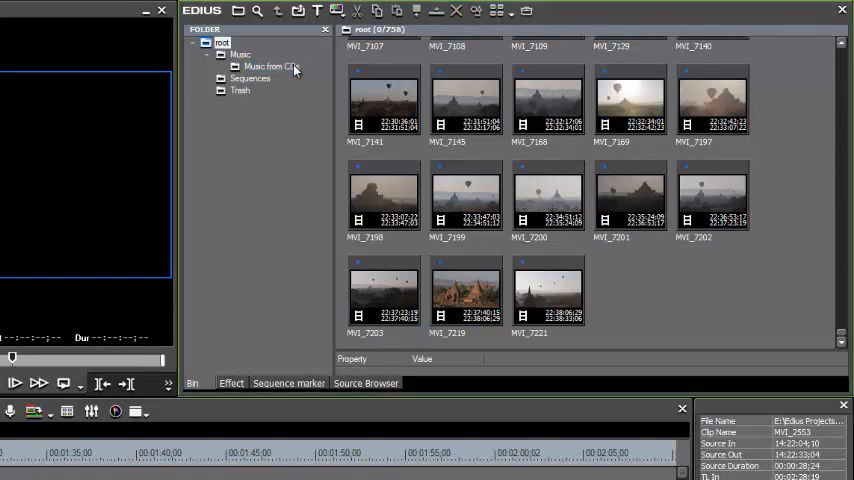
pyautogui.click(270, 66)
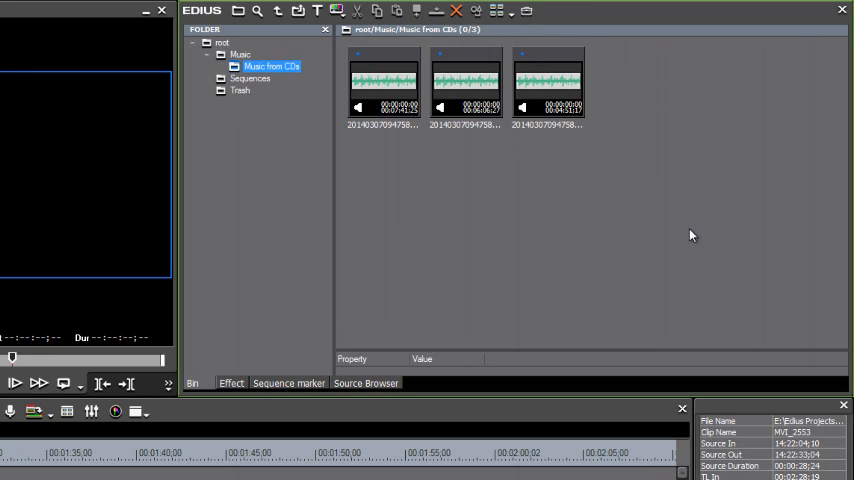
pyautogui.moveTo(668, 262)
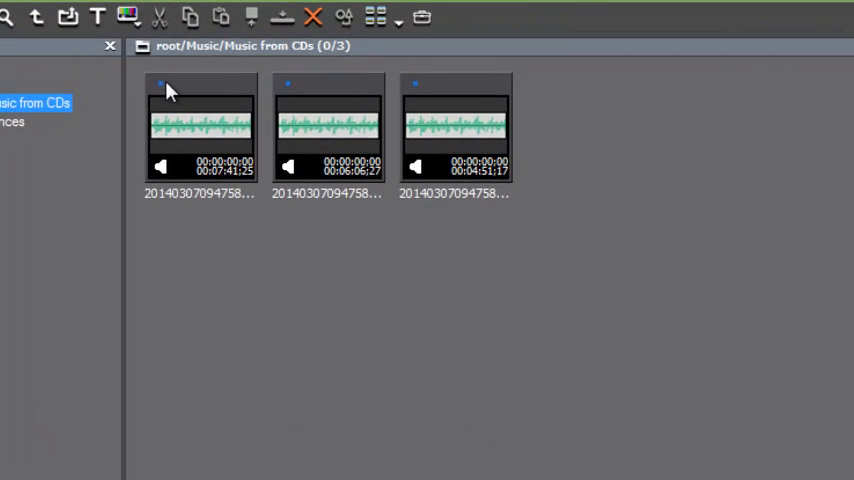
pyautogui.moveTo(164, 96)
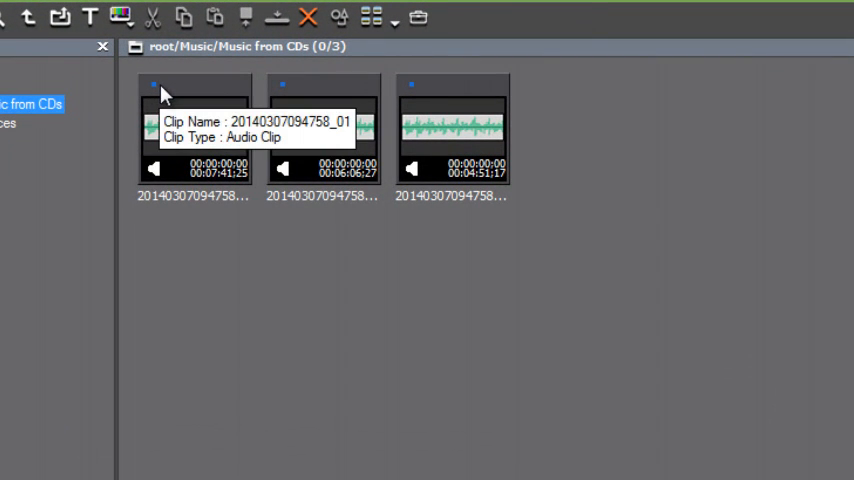
pyautogui.moveTo(210, 140)
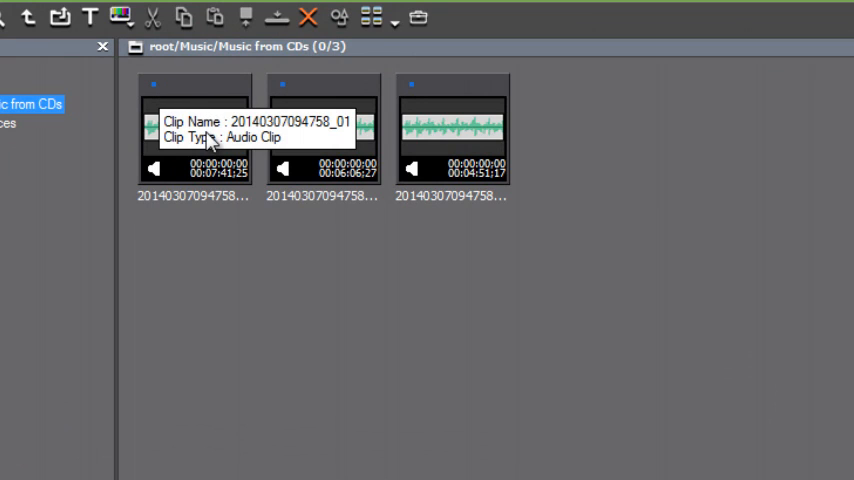
pyautogui.moveTo(416, 336)
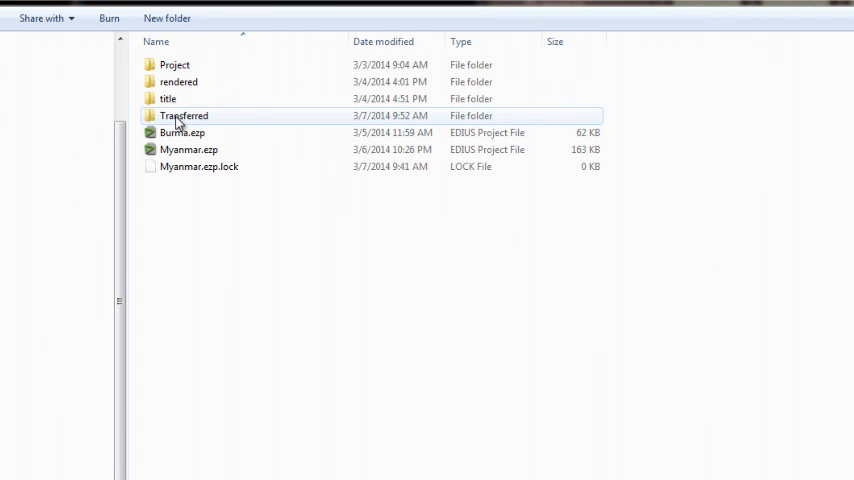
# - Open the Transferred folder and look over the ripped WAV files and their .ewc2 waveform files
pyautogui.doubleClick(184, 116)
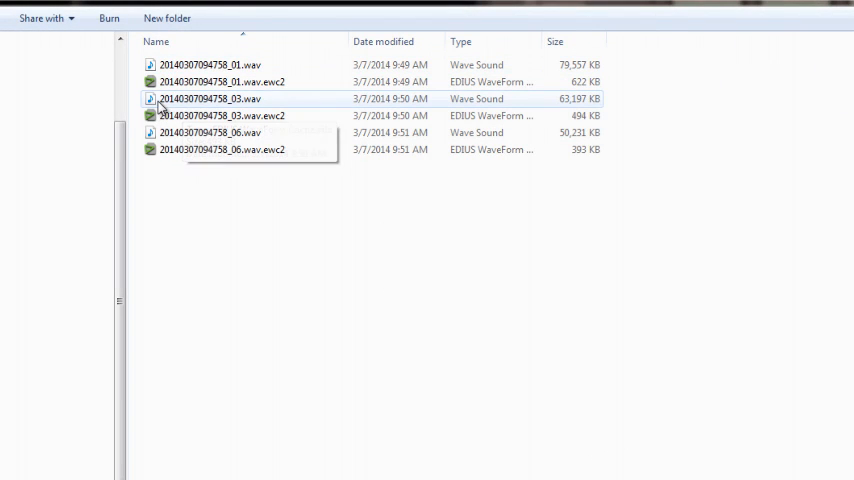
pyautogui.click(210, 132)
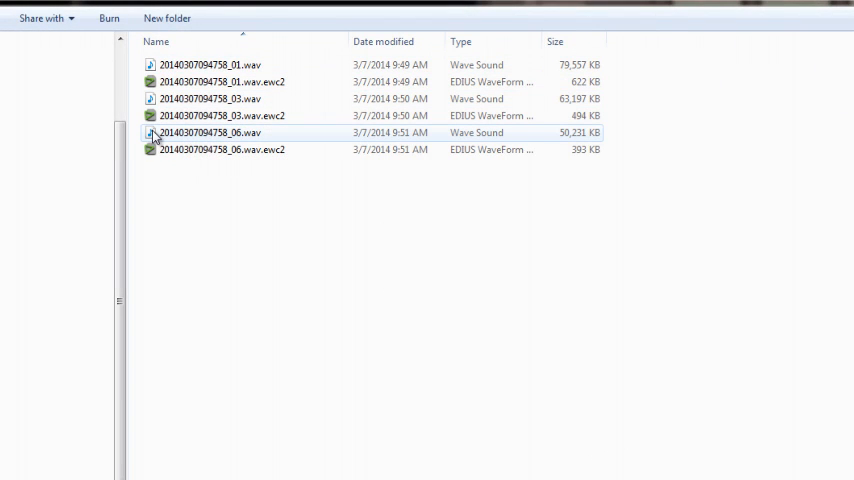
pyautogui.click(210, 98)
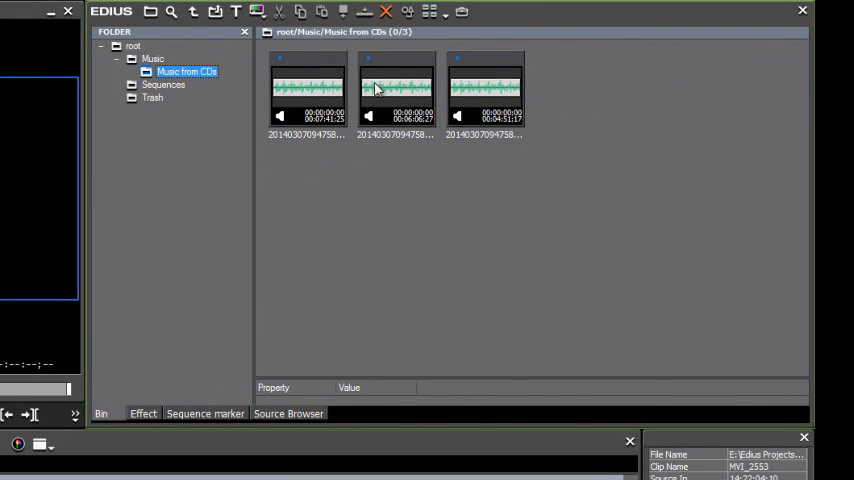
# - Show the Music from CDs clips as detailed rows with type, timecodes and durations
pyautogui.click(444, 14)
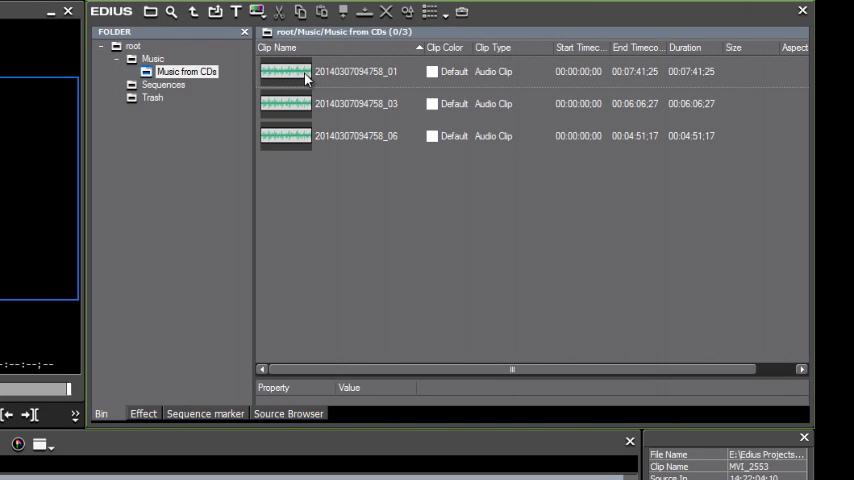
pyautogui.moveTo(324, 82)
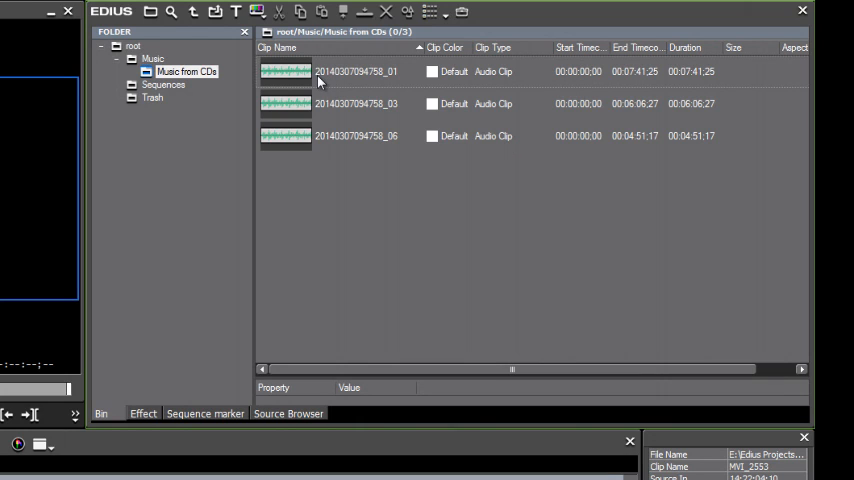
pyautogui.moveTo(324, 80)
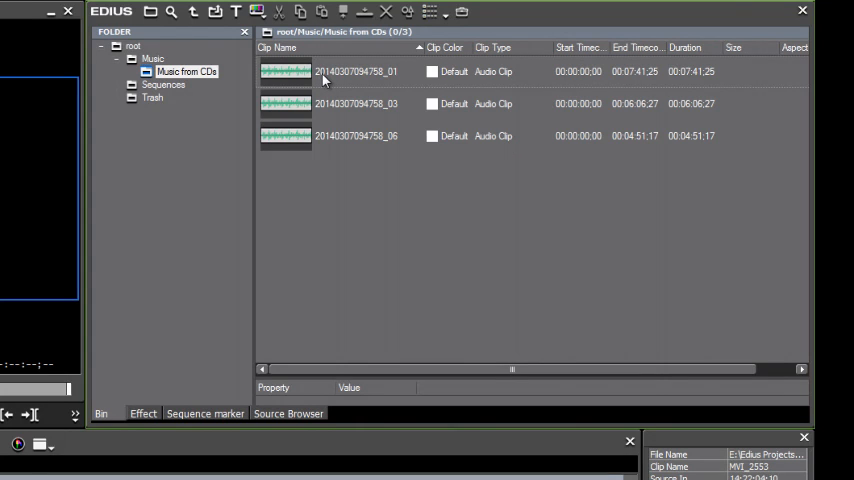
pyautogui.moveTo(370, 88)
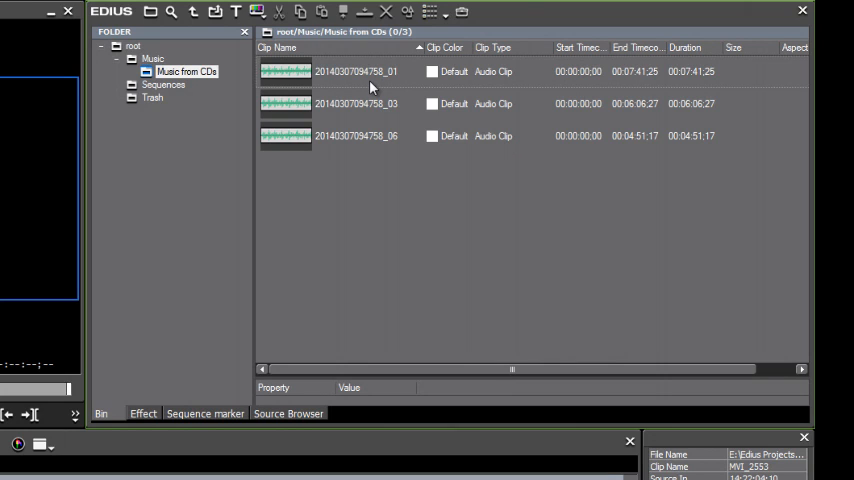
pyautogui.moveTo(352, 82)
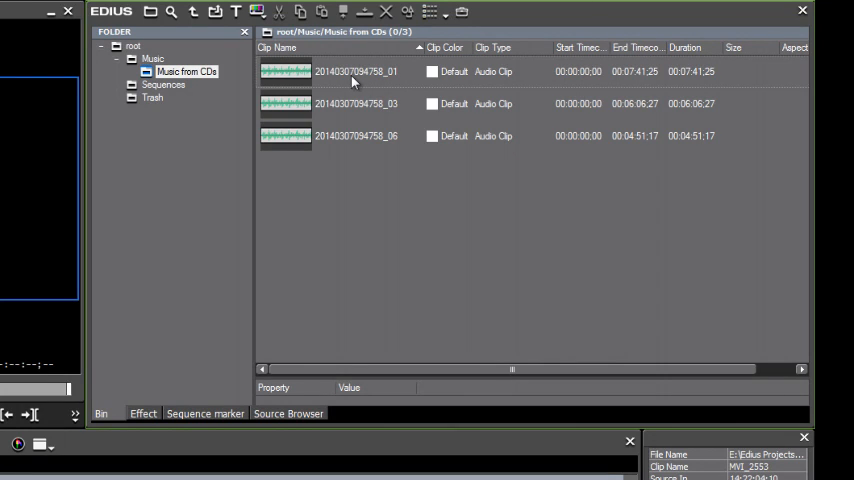
pyautogui.moveTo(284, 82)
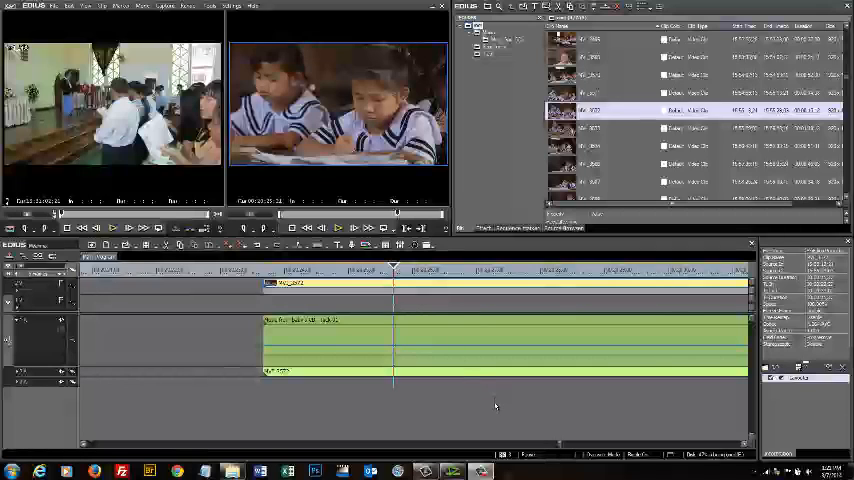
pyautogui.moveTo(476, 400)
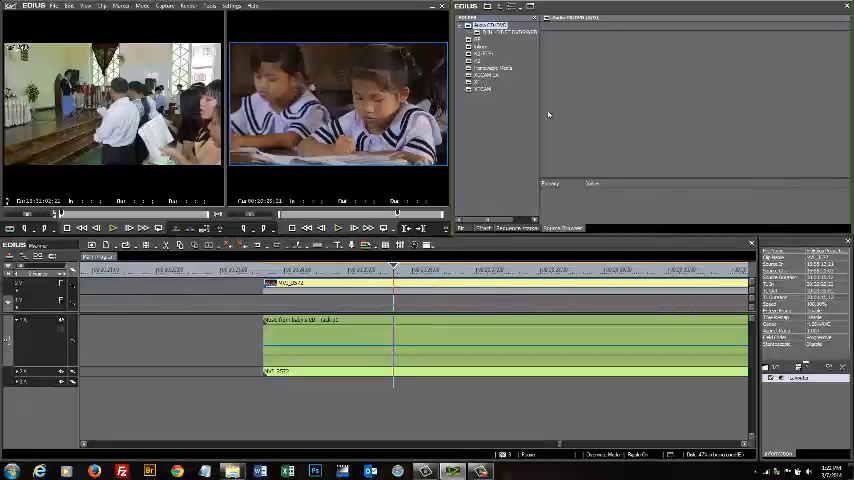
# - Bring up System Settings from the Settings menu, landing on the Capture options
pyautogui.click(232, 6)
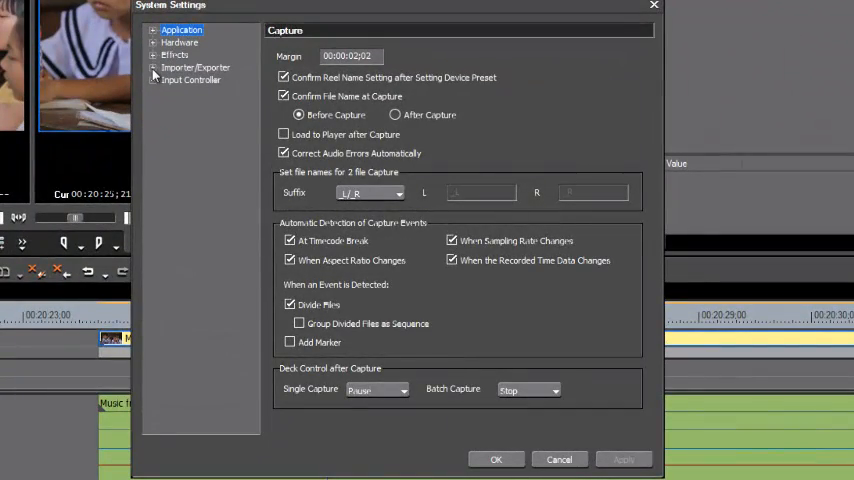
# - Select the Audio CD/DVD importer settings showing file naming and DVD file split options
pyautogui.click(196, 68)
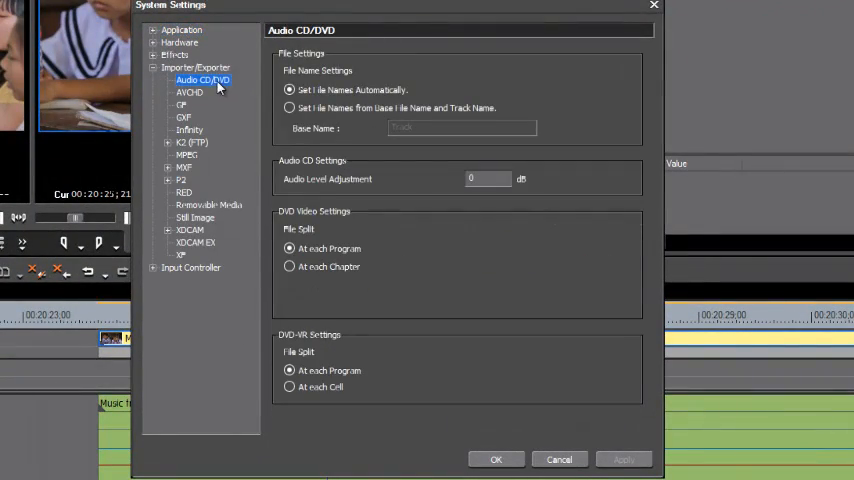
pyautogui.moveTo(228, 88)
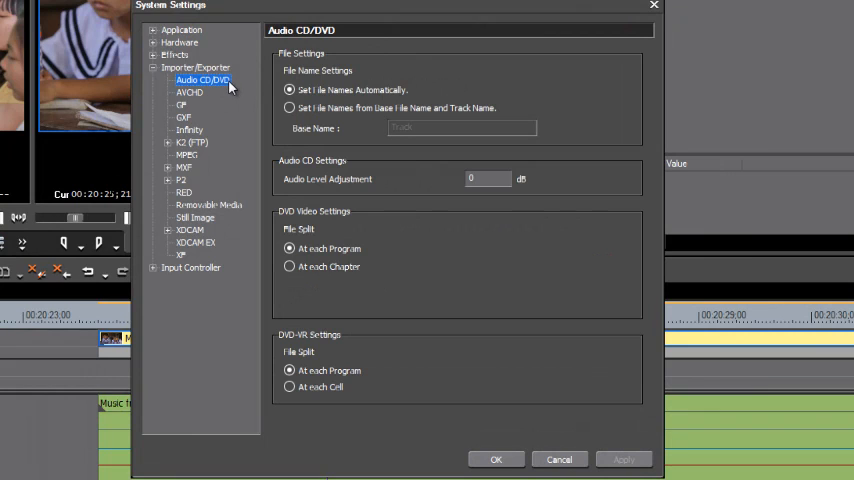
pyautogui.moveTo(416, 248)
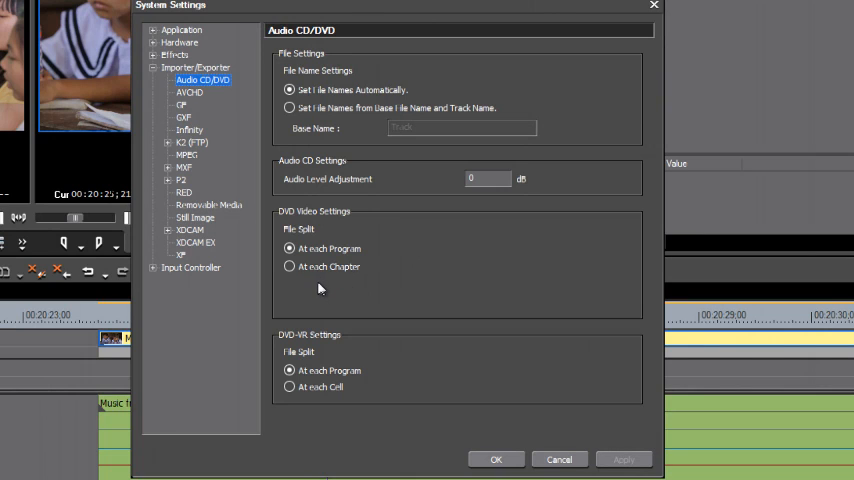
pyautogui.moveTo(304, 288)
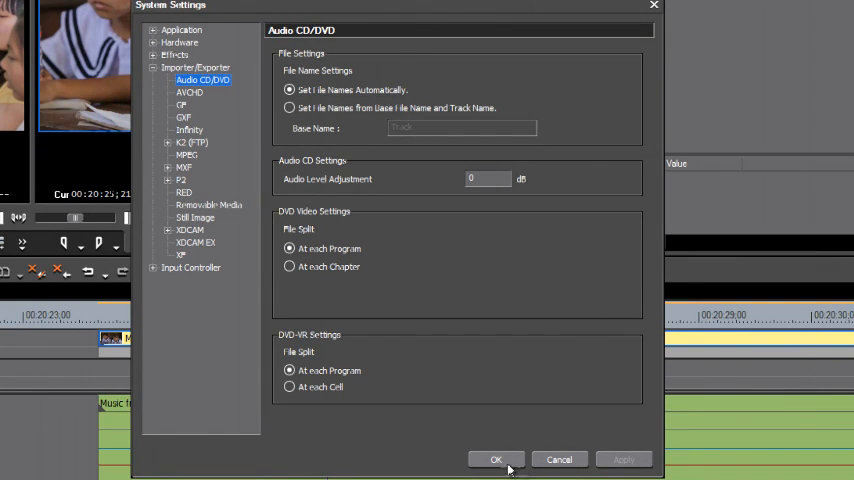
# - Accept System Settings with OK, leaving the Audio CD/DVD drive listed in the Source Browser
pyautogui.click(496, 460)
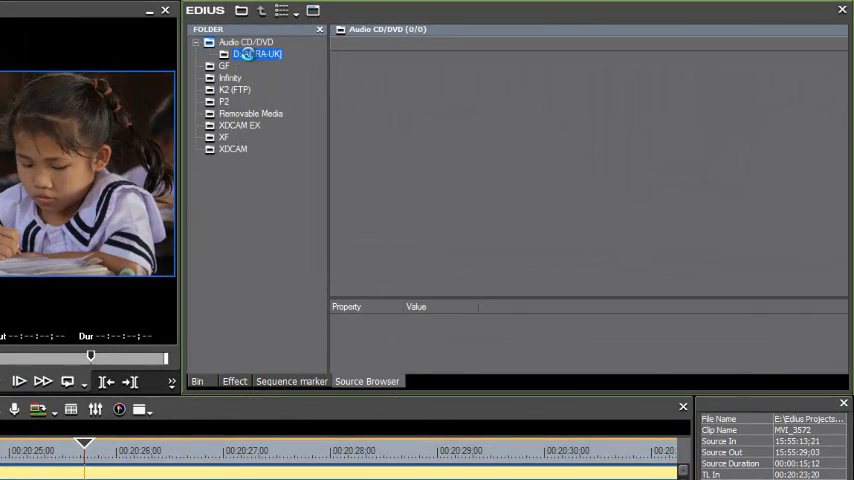
# - List the DVD's eight titles and select title 3 for import
pyautogui.doubleClick(256, 54)
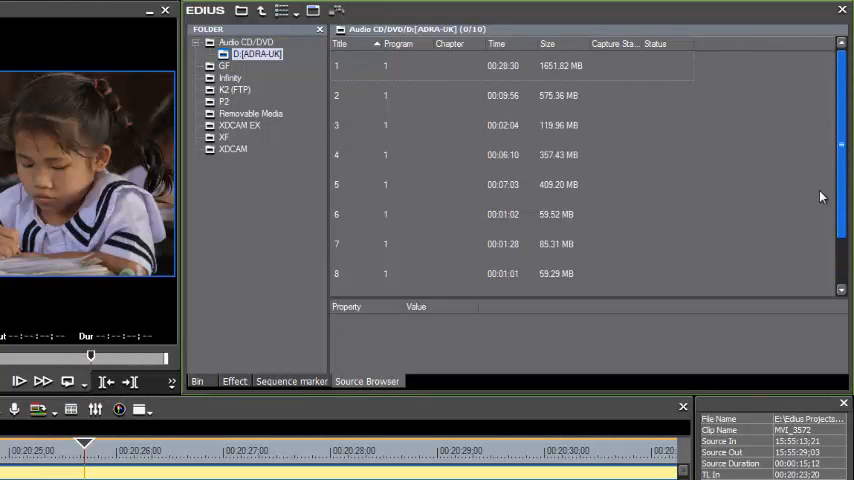
pyautogui.scroll(-3)
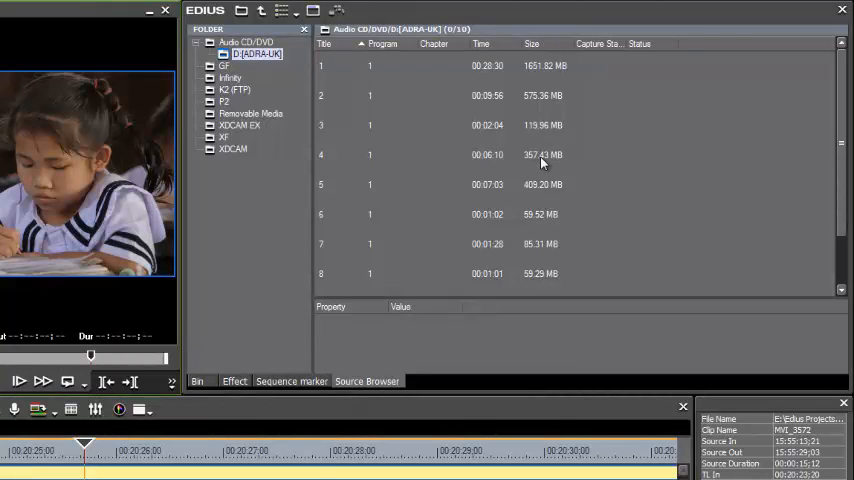
pyautogui.moveTo(614, 188)
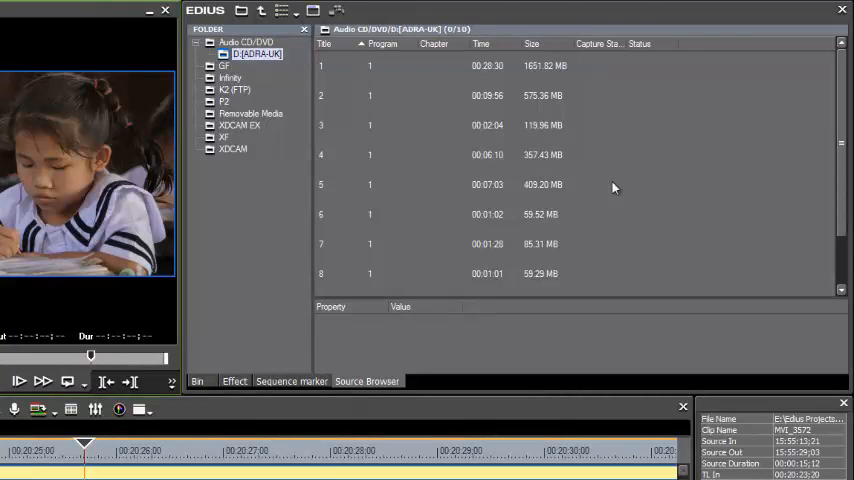
pyautogui.moveTo(332, 220)
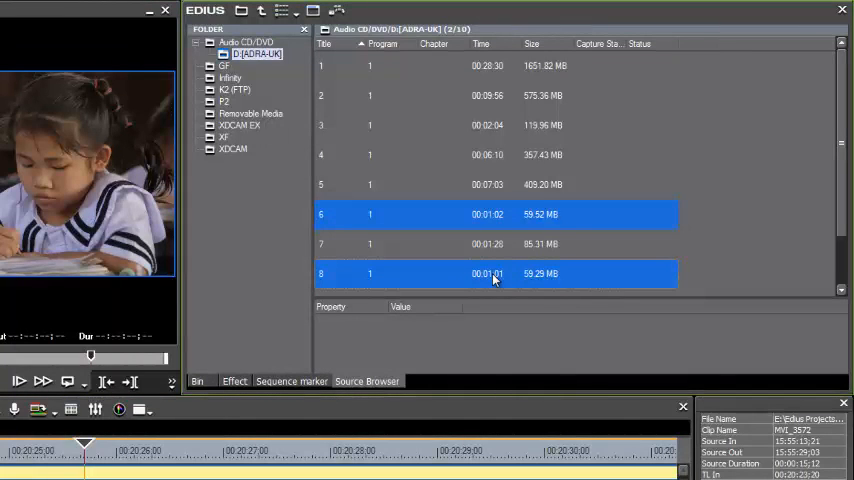
pyautogui.click(490, 126)
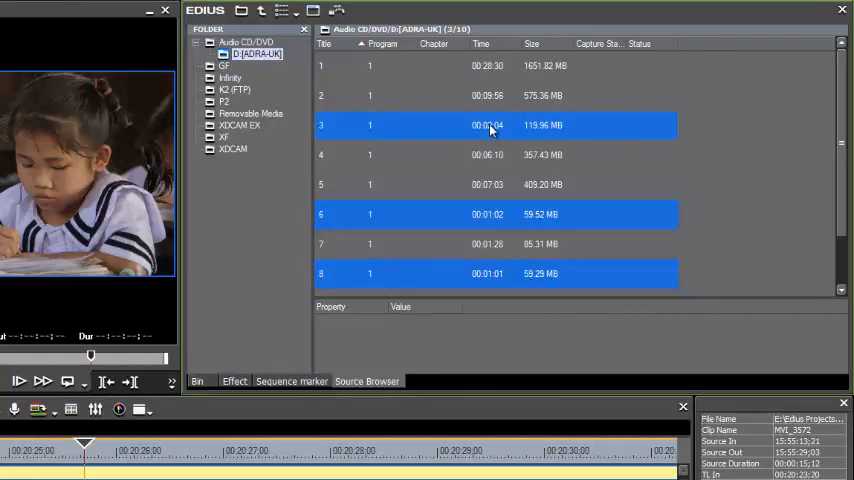
pyautogui.moveTo(336, 12)
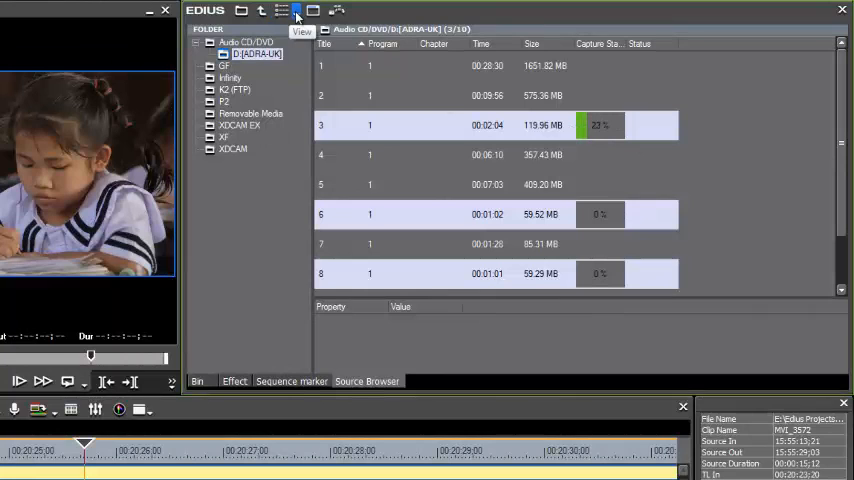
# - Switch the disc titles view to a small detailed text list
pyautogui.click(296, 10)
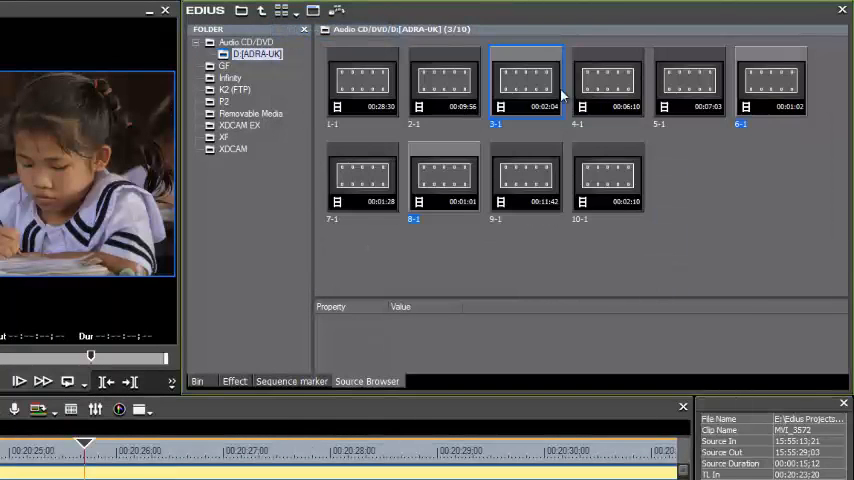
pyautogui.moveTo(684, 244)
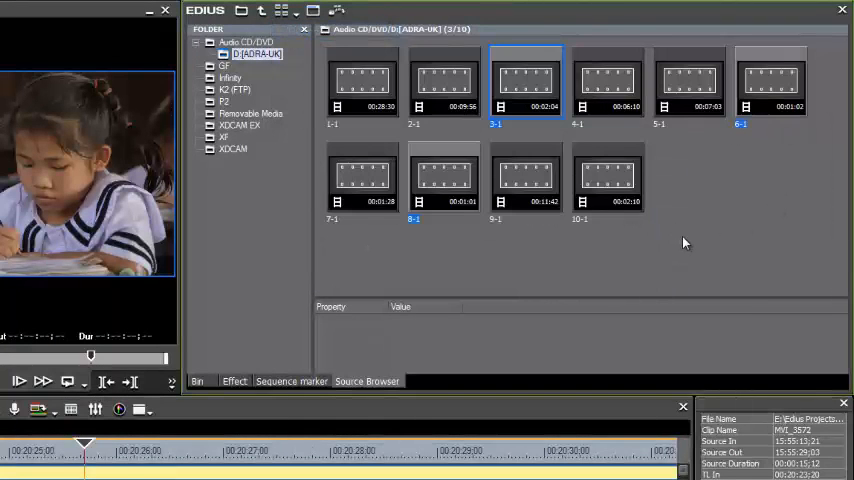
pyautogui.moveTo(296, 12)
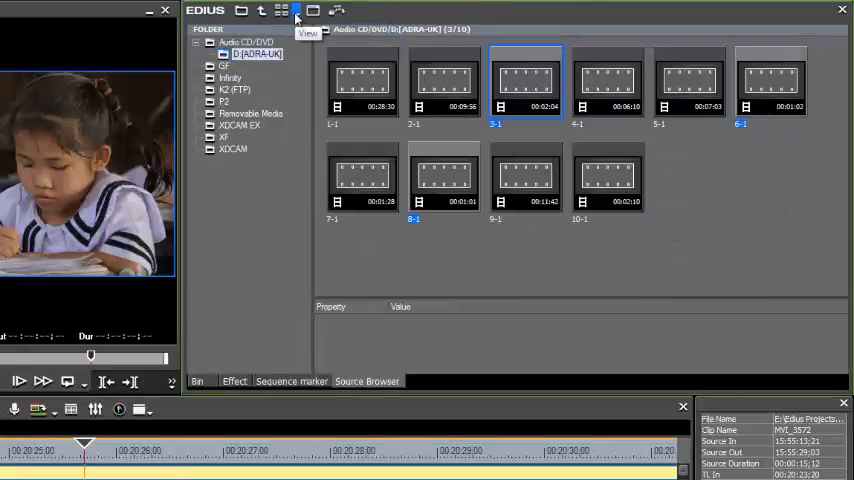
pyautogui.click(296, 16)
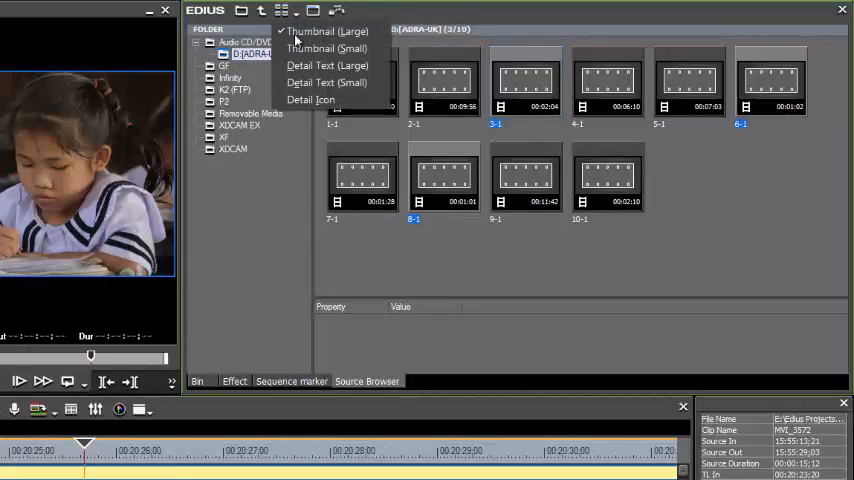
pyautogui.moveTo(326, 82)
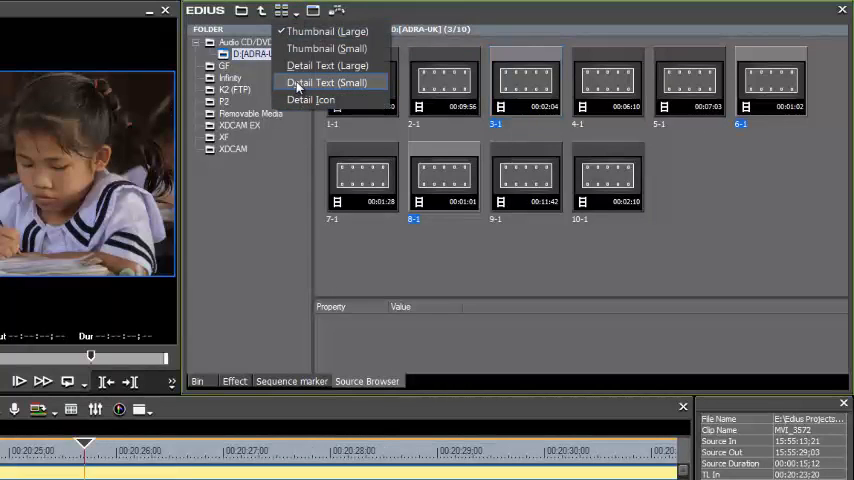
pyautogui.click(324, 82)
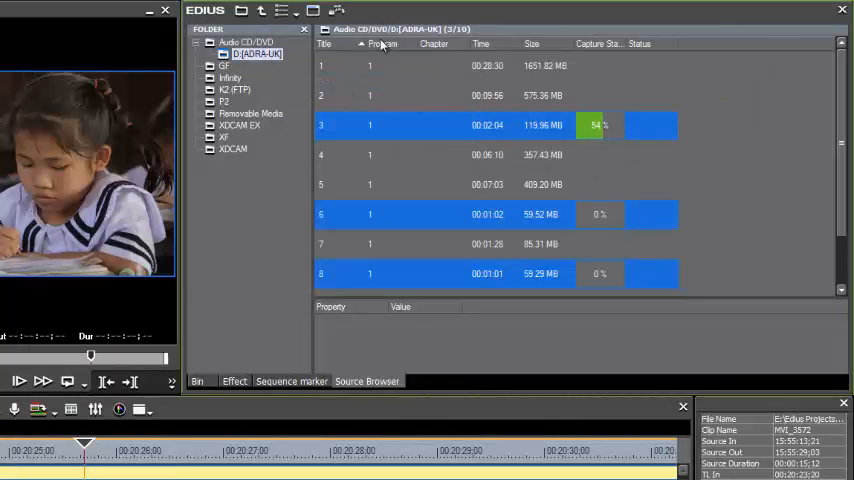
pyautogui.moveTo(312, 10)
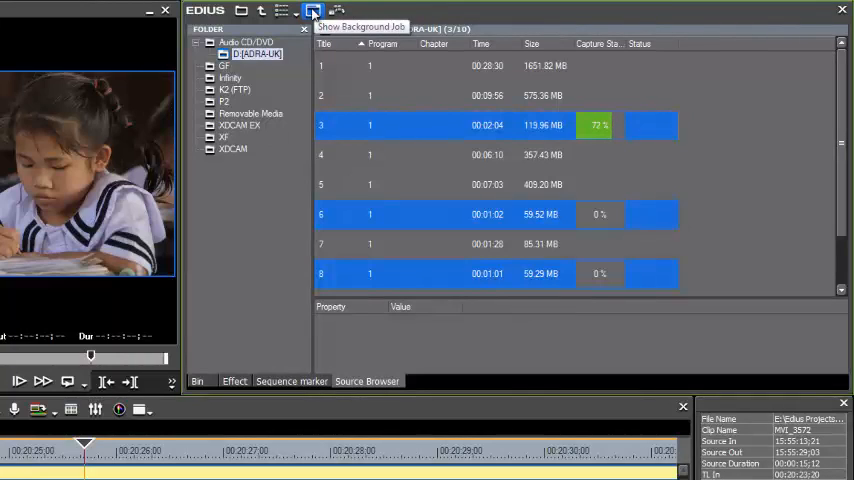
# - Monitor the background transfer of titles 3, 6 and 8 to 100%, then close the job list
pyautogui.click(312, 10)
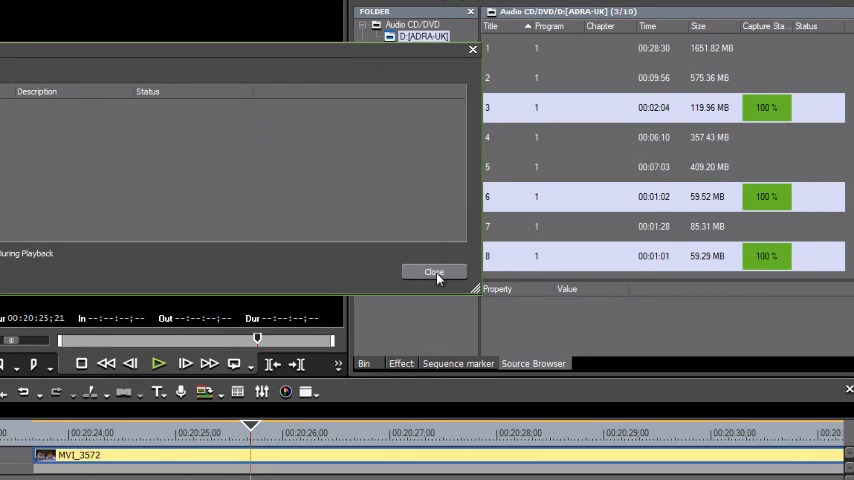
pyautogui.click(434, 272)
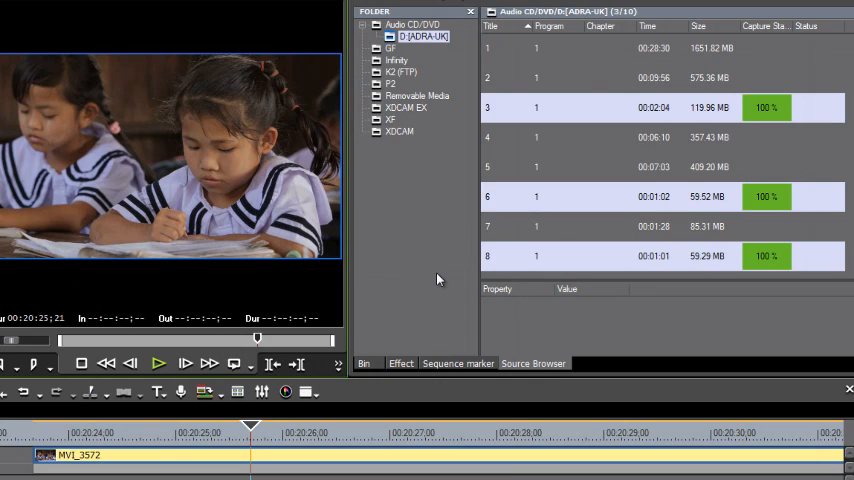
pyautogui.moveTo(386, 372)
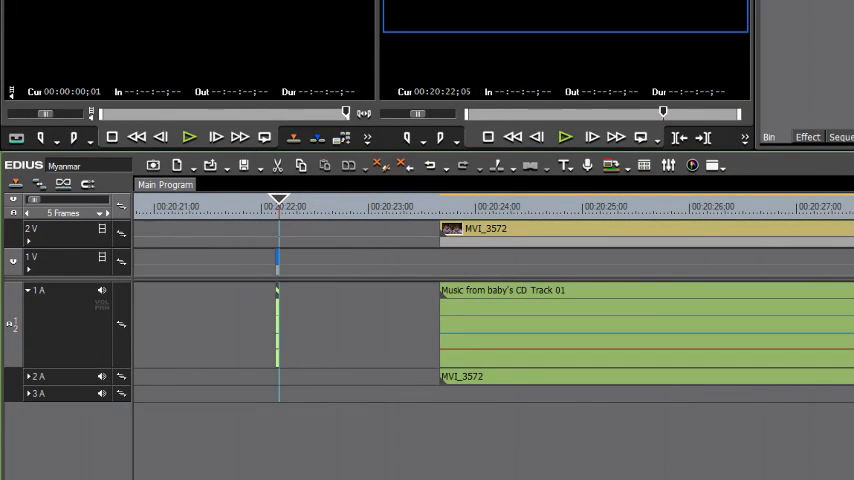
# - Bring up the context menu on the T03 clip in the root bin
pyautogui.rightClick(440, 244)
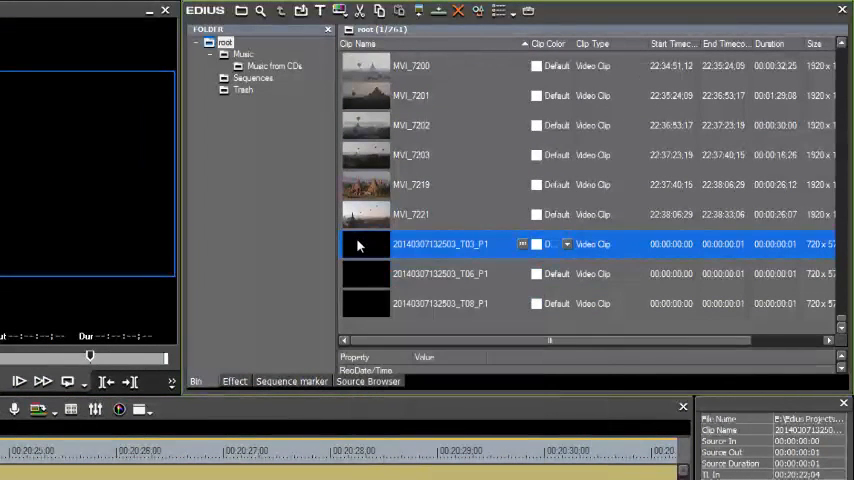
# - Show Clip Properties file info for T03_P1: a 119 MB MPEG2 M2P file
pyautogui.rightClick(440, 244)
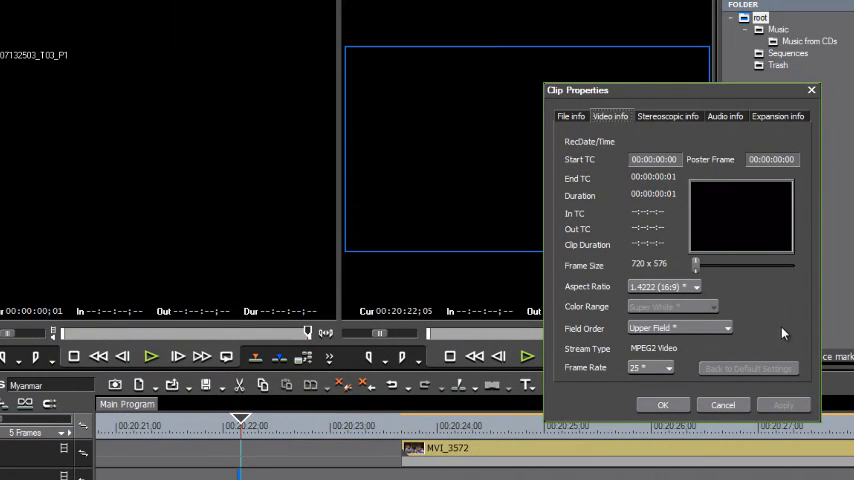
pyautogui.click(570, 116)
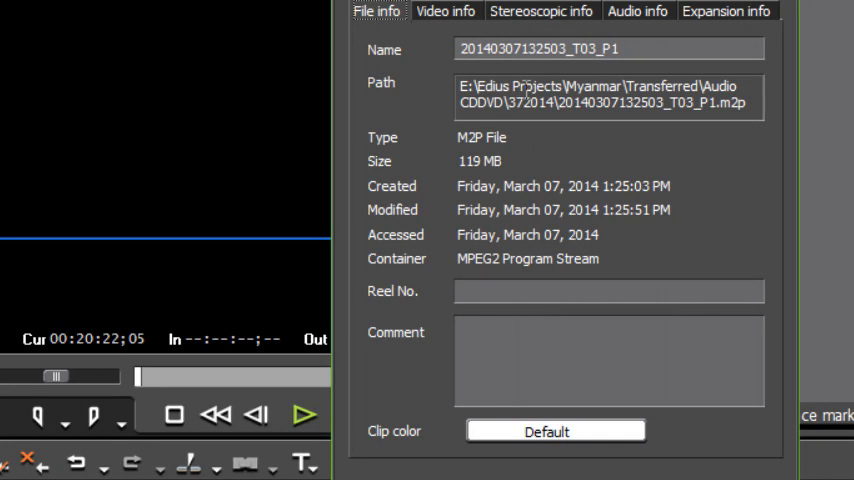
pyautogui.moveTo(436, 98)
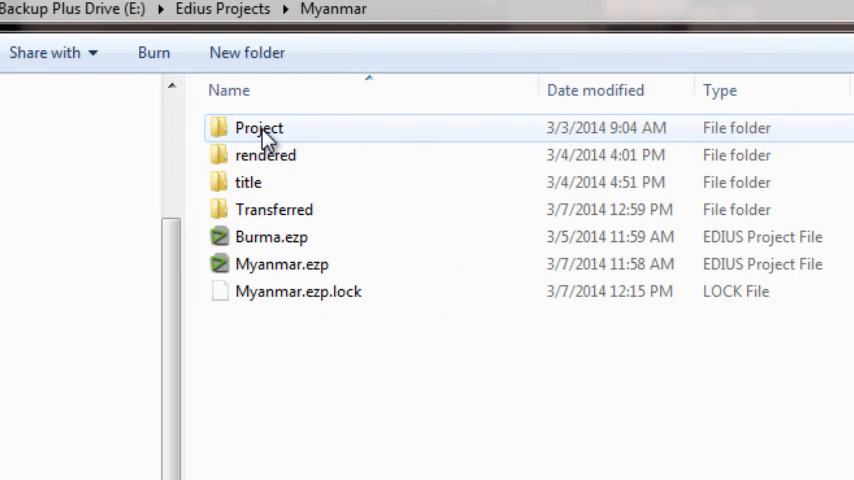
# - Navigate to Transferred\Audio CDDVD\372014 and try opening the T03 m2p file
pyautogui.doubleClick(274, 208)
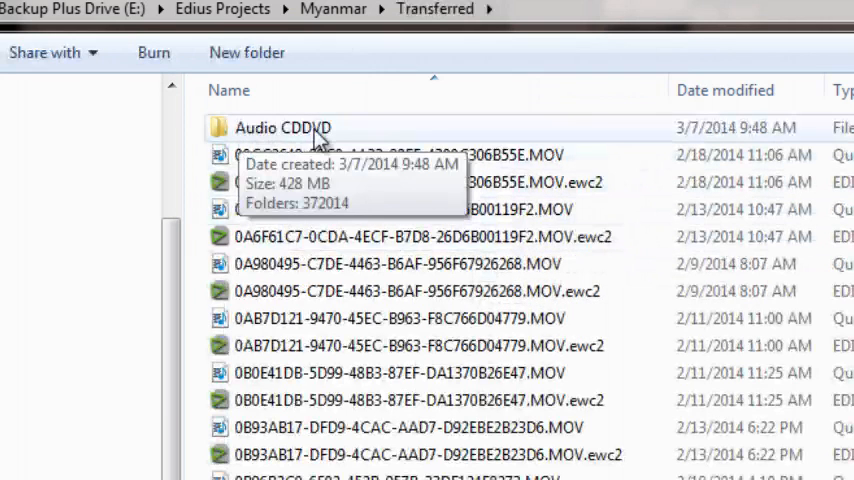
pyautogui.doubleClick(282, 128)
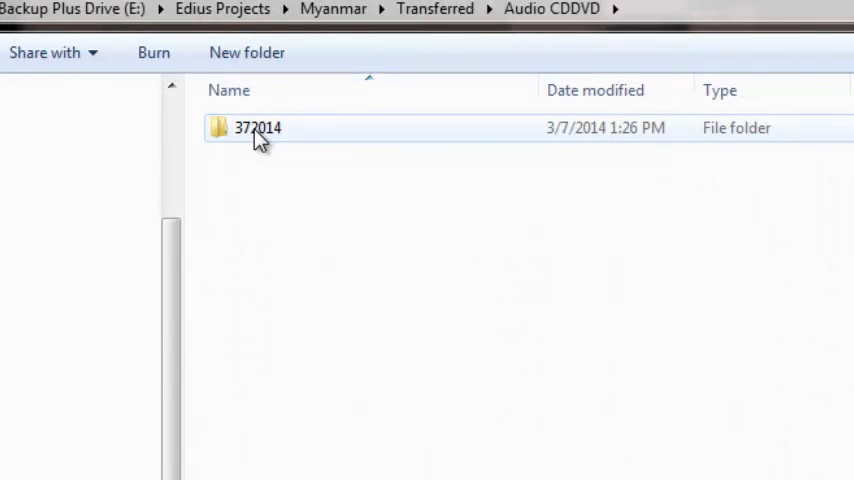
pyautogui.doubleClick(256, 128)
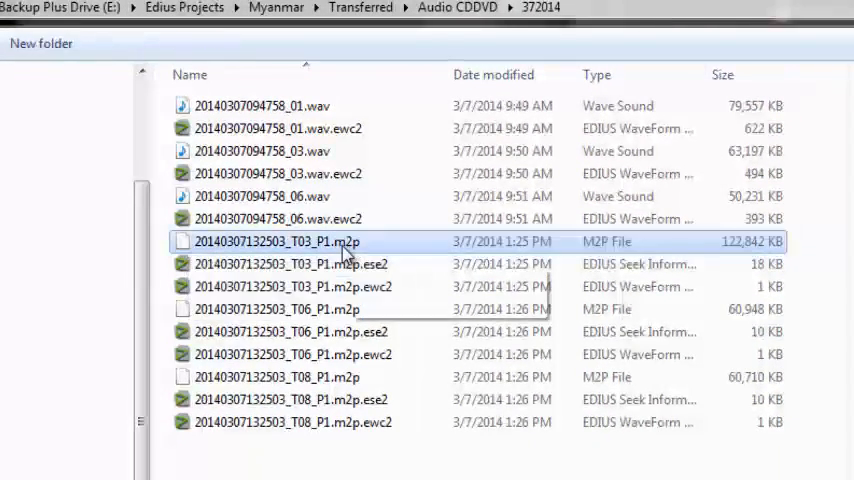
pyautogui.moveTo(350, 244)
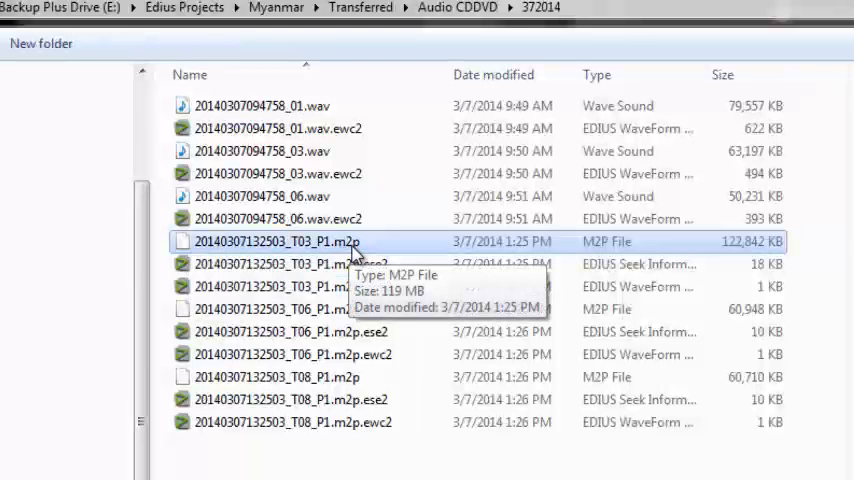
pyautogui.moveTo(184, 248)
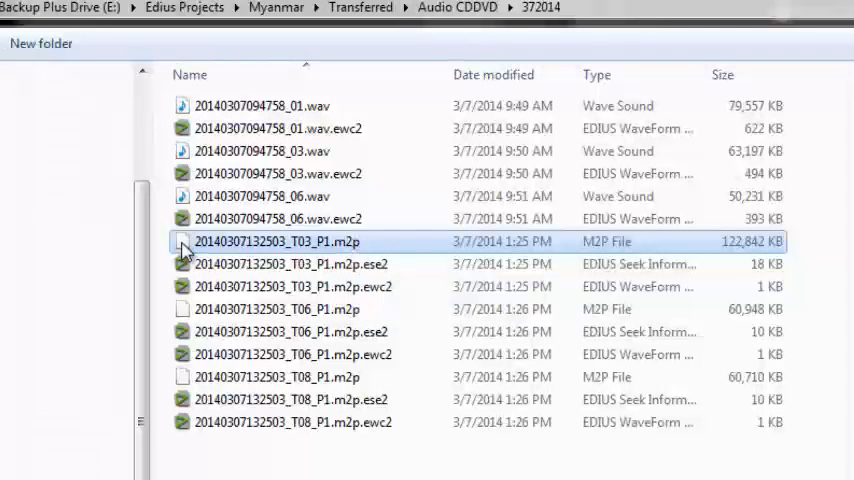
pyautogui.doubleClick(276, 240)
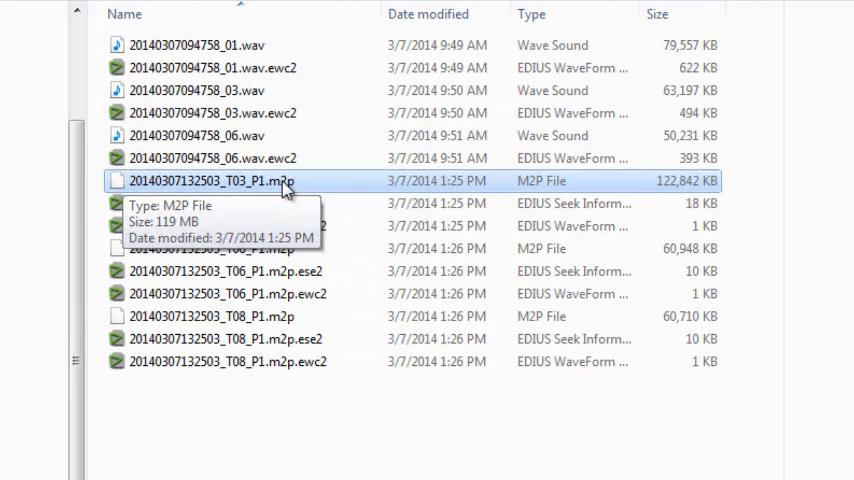
# - Rename the T03 file's extension from .m2p to .mpg, confirm, and preview it as a movie clip
pyautogui.rightClick(208, 180)
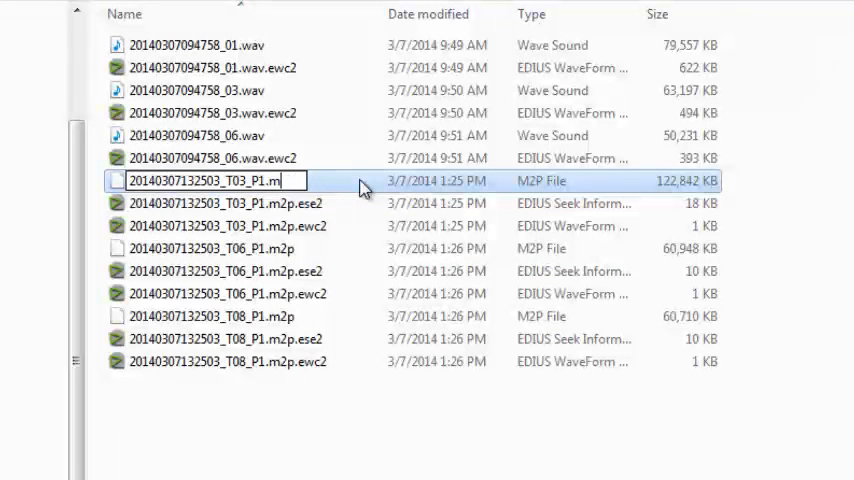
pyautogui.write('pg')
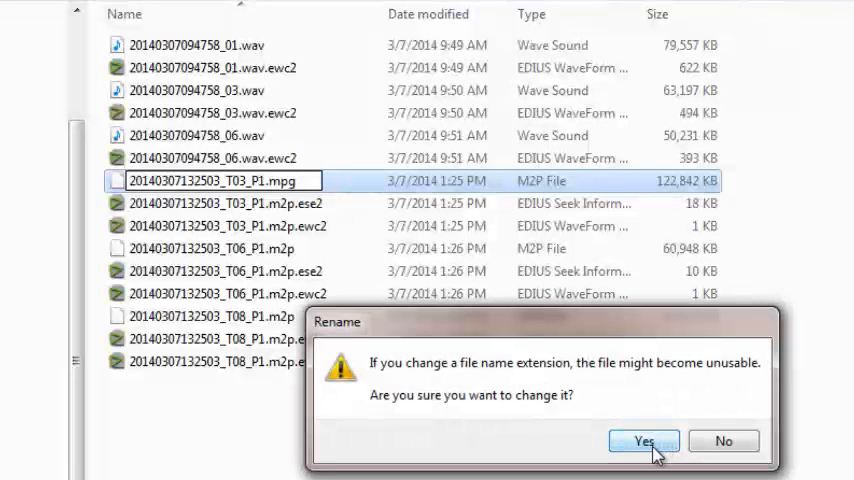
pyautogui.click(644, 440)
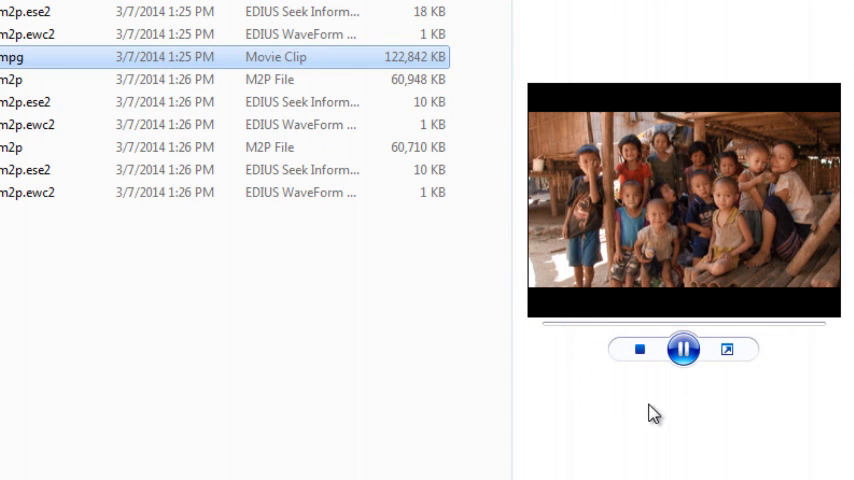
pyautogui.click(684, 348)
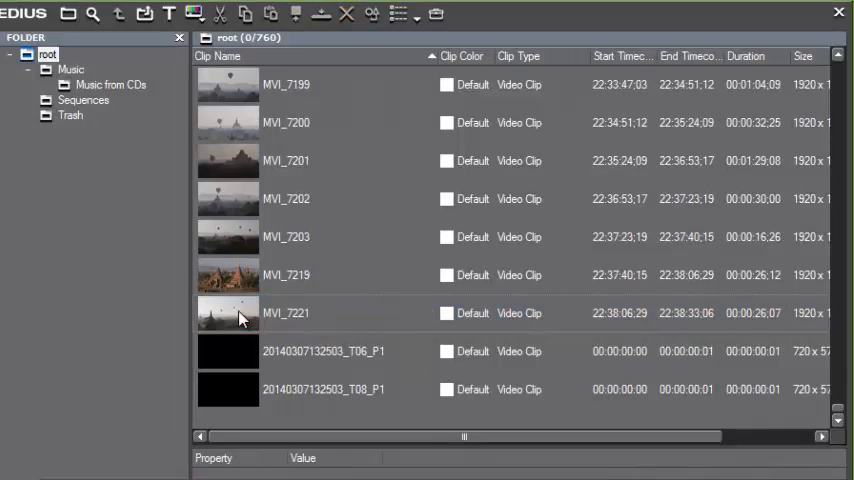
# - Return to EDIUS and drag the renamed T03 .mpg file into the bin
pyautogui.click(144, 12)
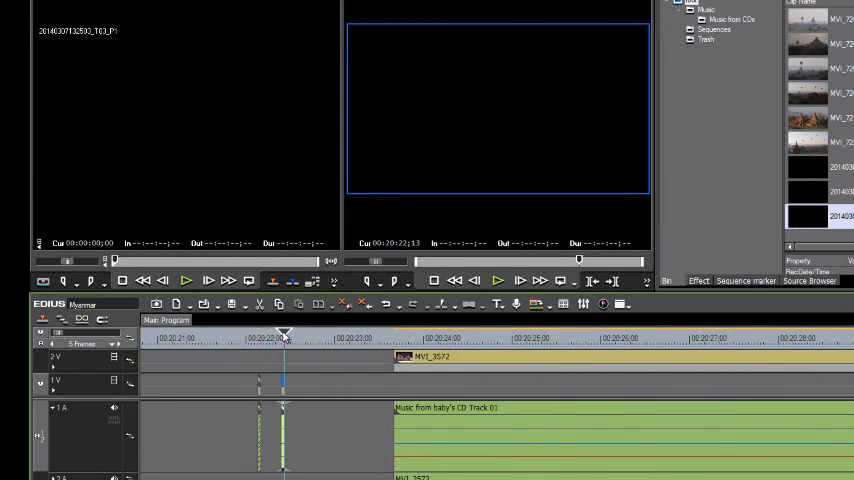
pyautogui.moveTo(284, 332); pyautogui.dragTo(324, 332)
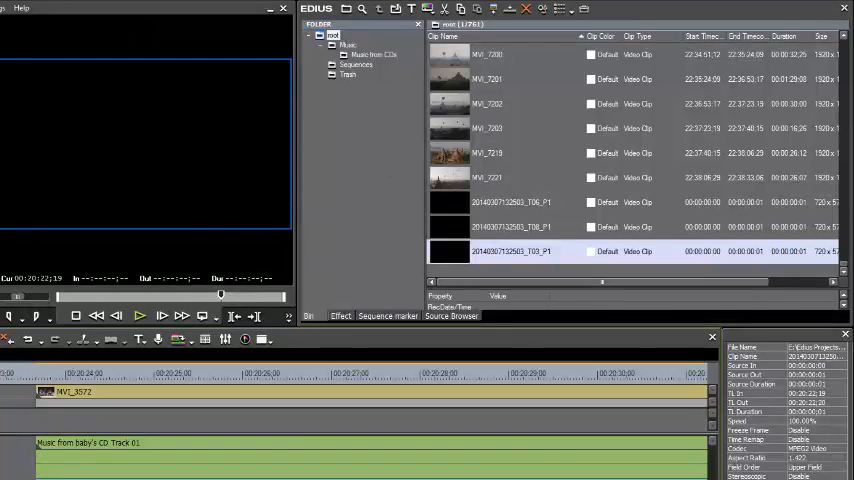
pyautogui.click(20, 8)
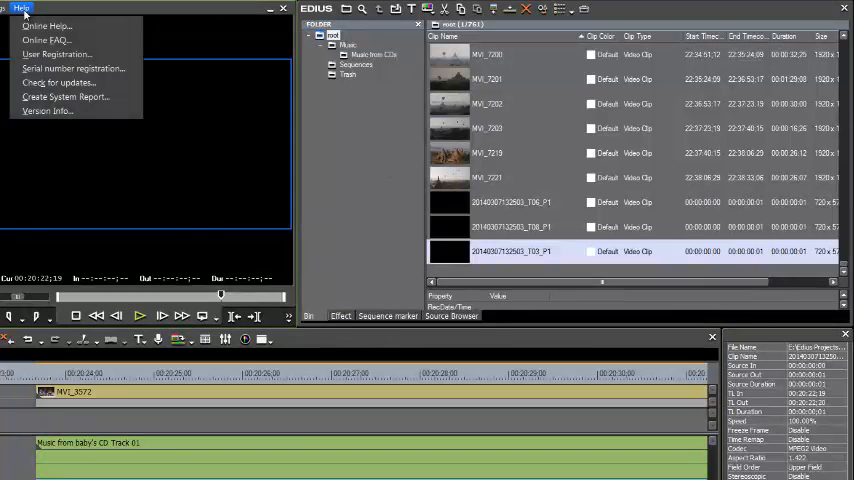
pyautogui.moveTo(48, 112)
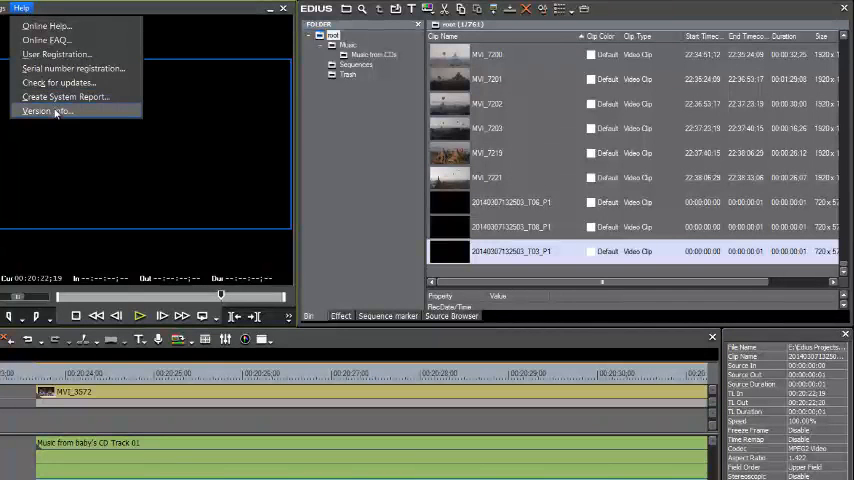
pyautogui.click(48, 112)
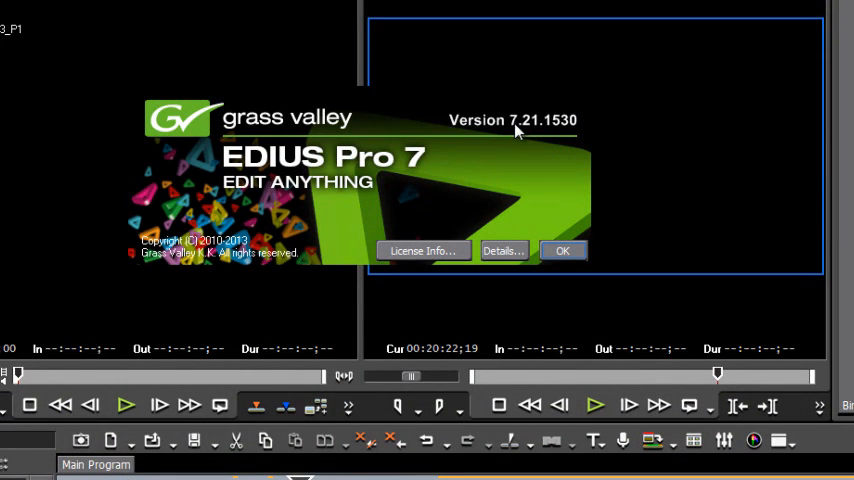
pyautogui.moveTo(540, 132)
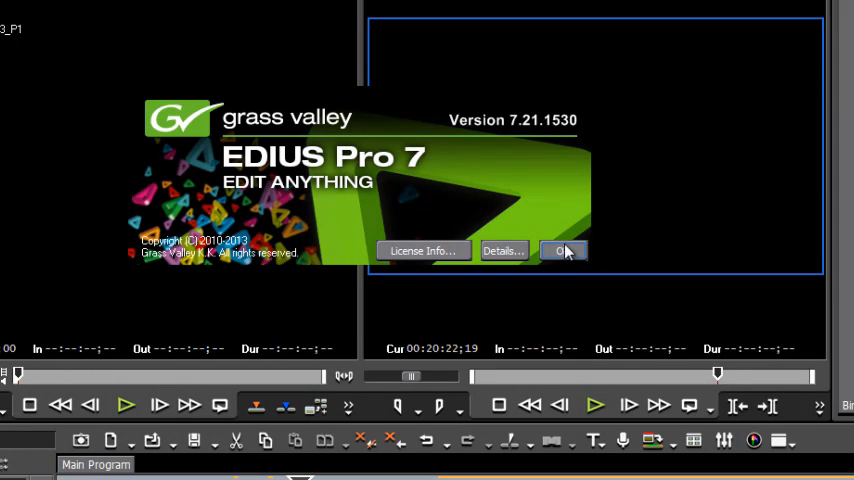
pyautogui.click(564, 250)
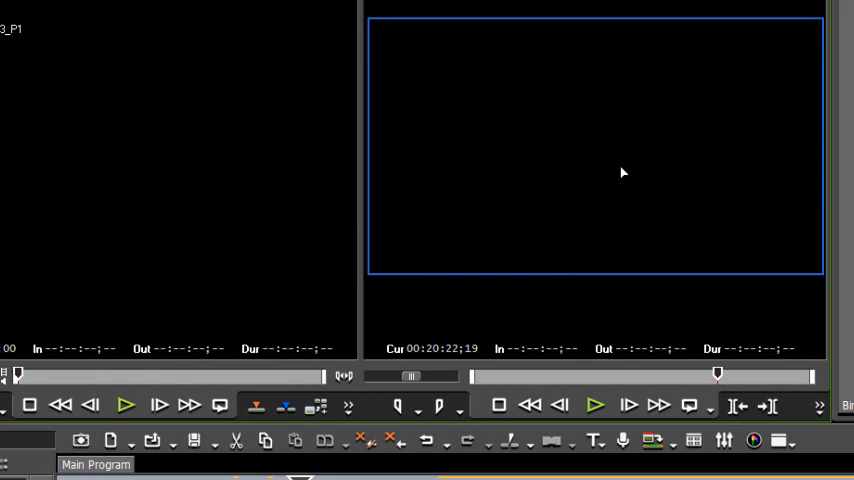